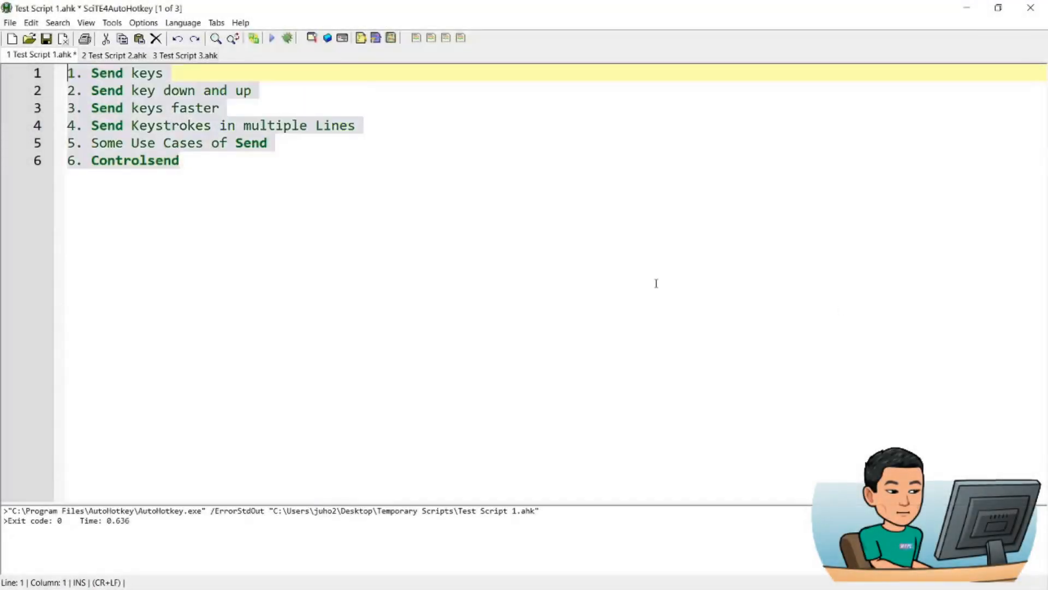
- Run 'Send, this is programmatically sent' so it types itself, then select all to clear it
text(Send,)
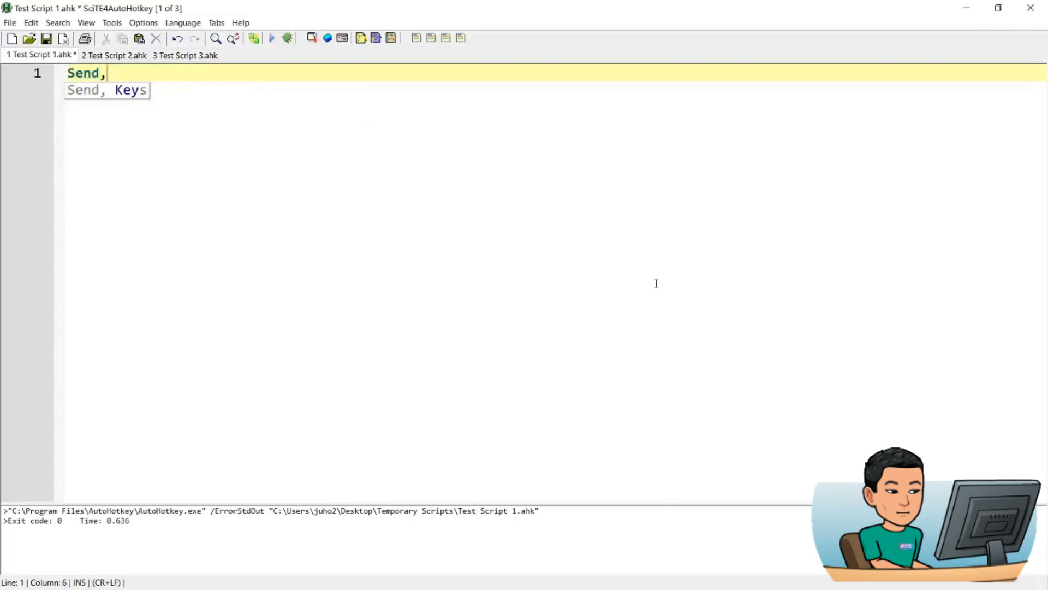
text(this is programmatically sen)
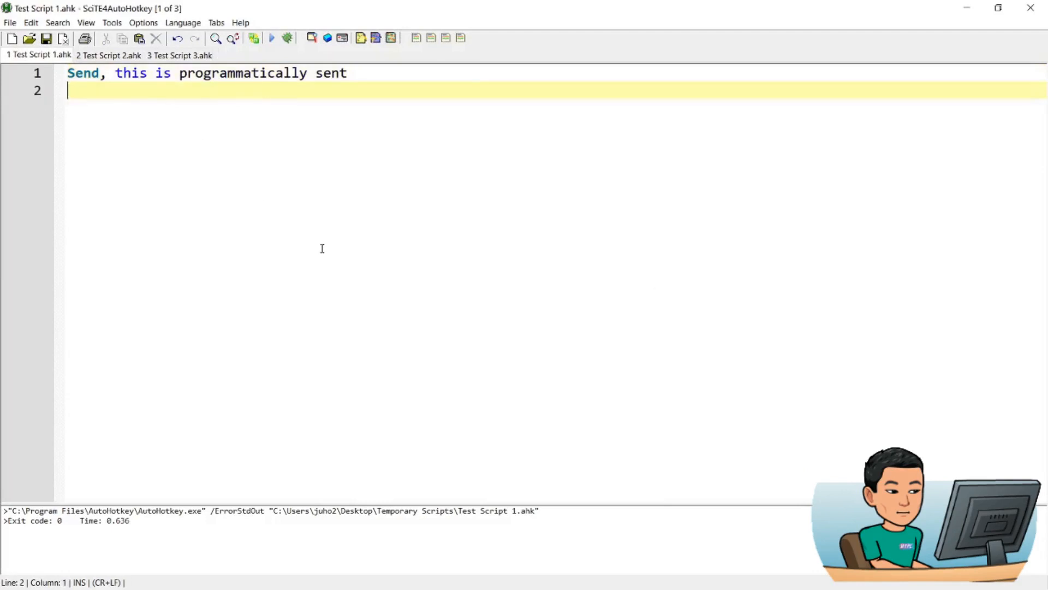
text(this is programmatically sent)
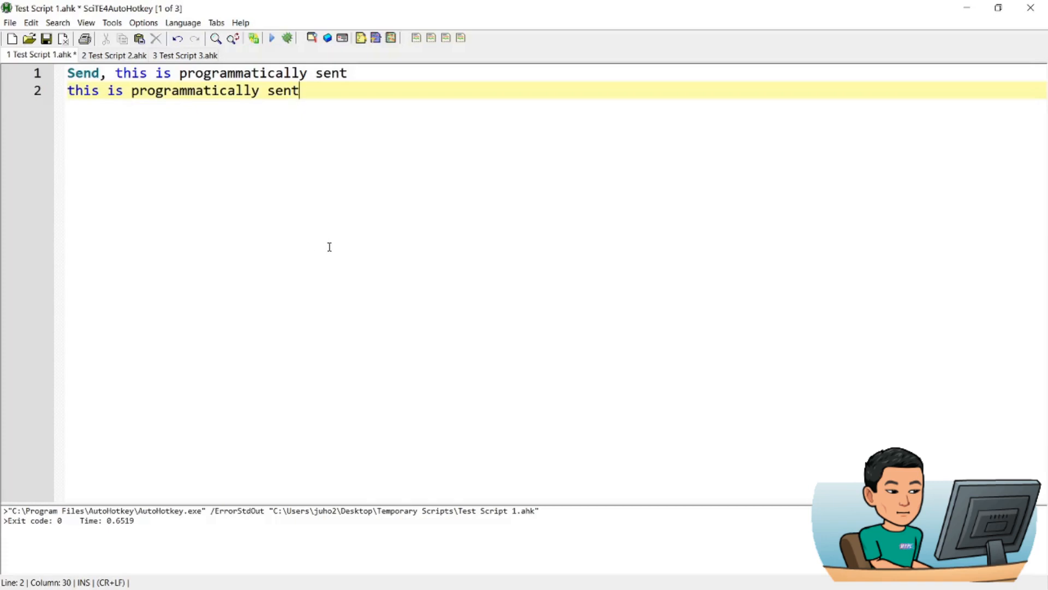
key(ctrl+a)
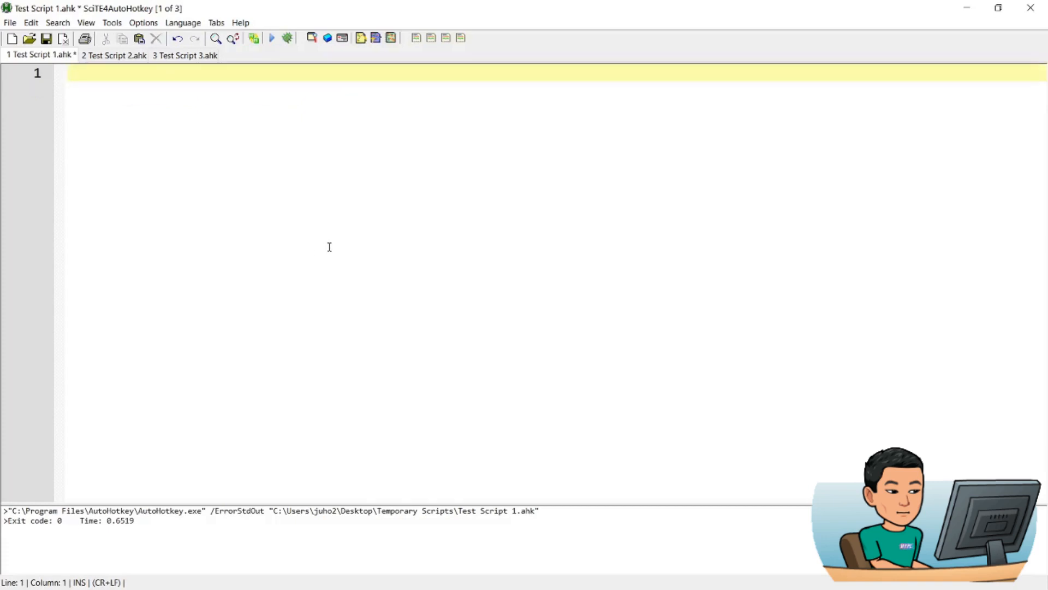
- Write lines that sleep, Send ^c to copy, show Tooltip 'copied!' and sleep again
text(Send,)
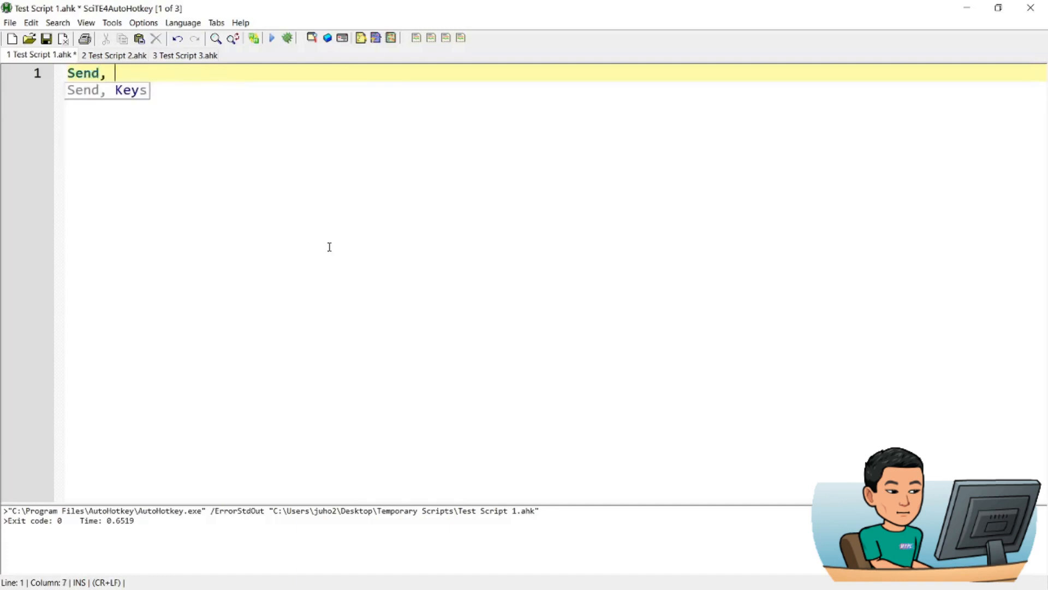
text(^c)
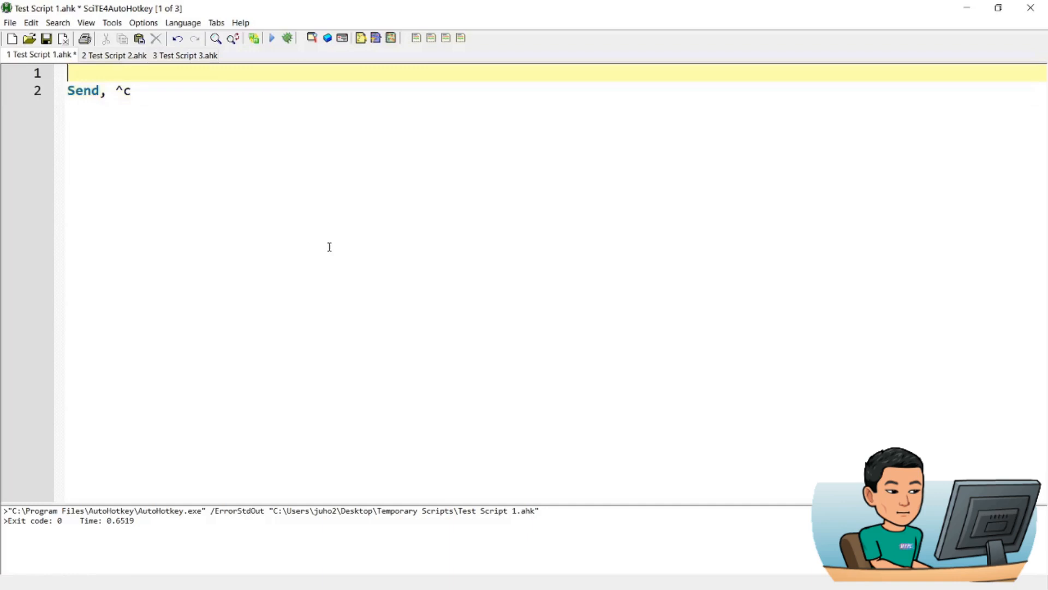
text(Sleep 1000)
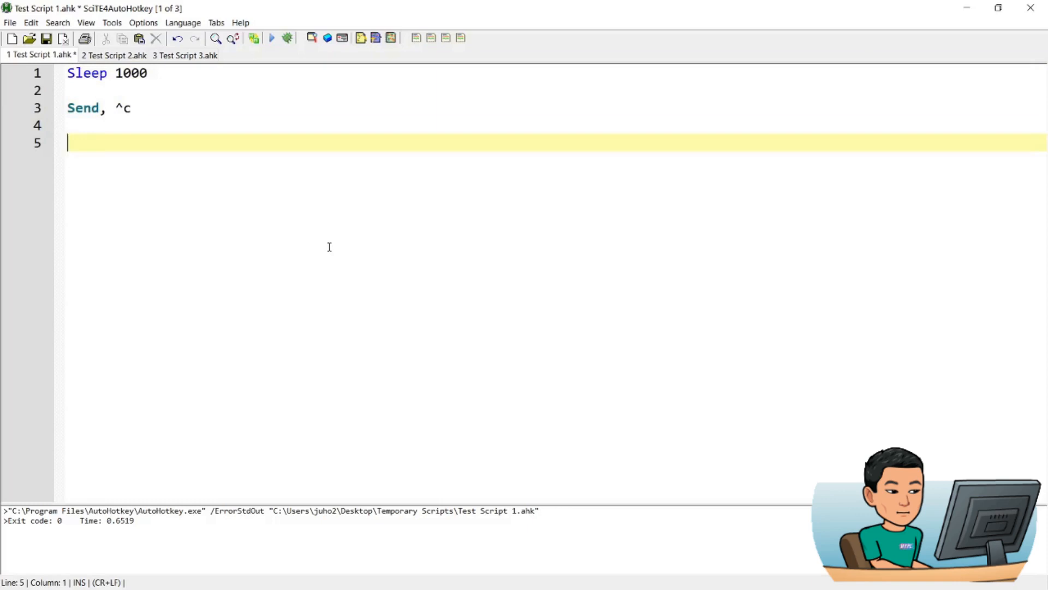
text(Tooltip,)
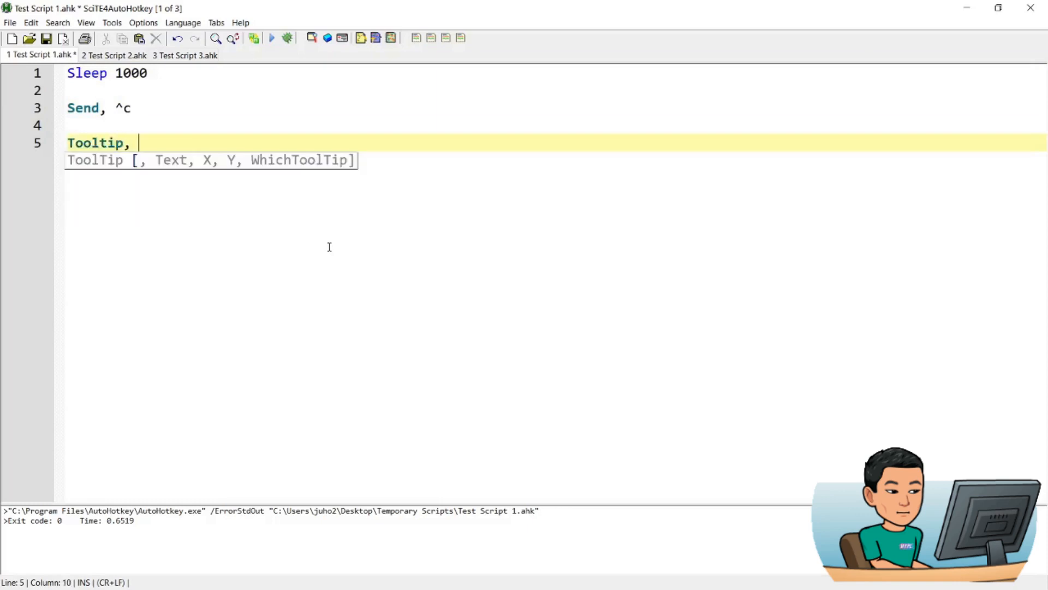
text(copied!)
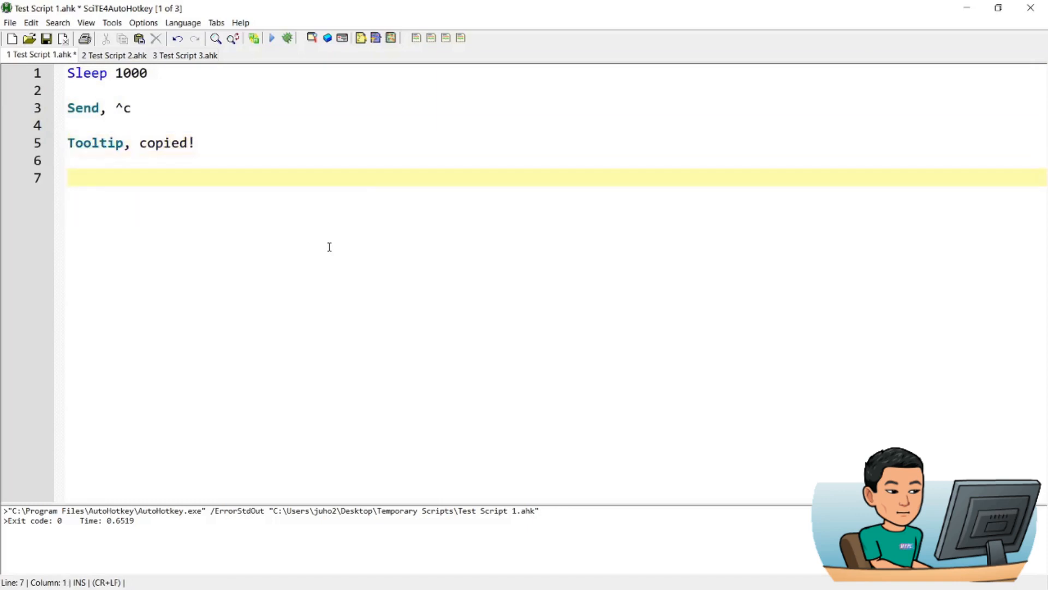
text(Sleep 3000)
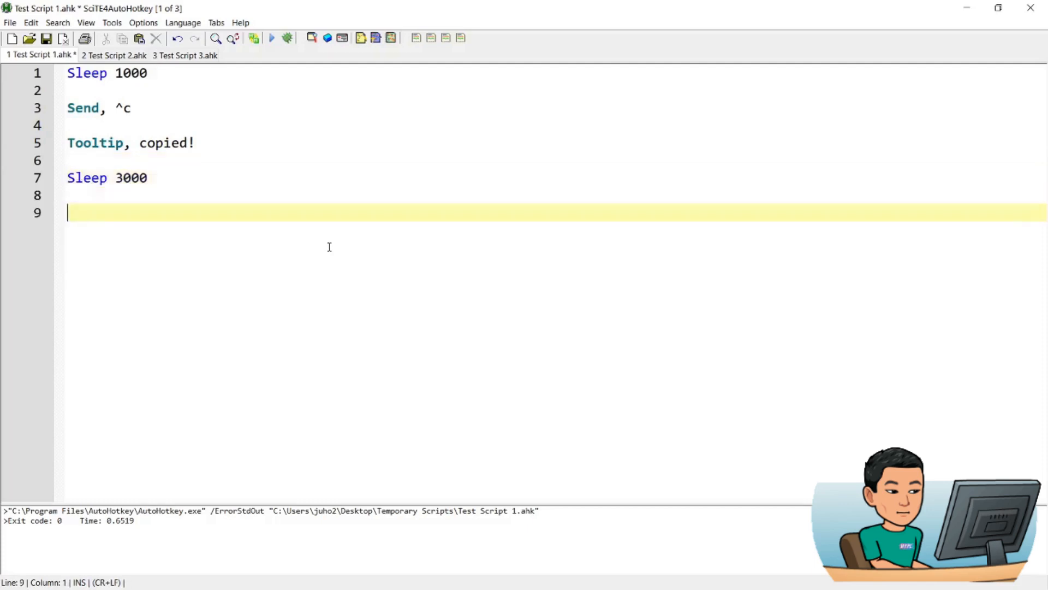
- Add Send ^v to paste and the comment ';write a random string of text', then run it
text(Send,)
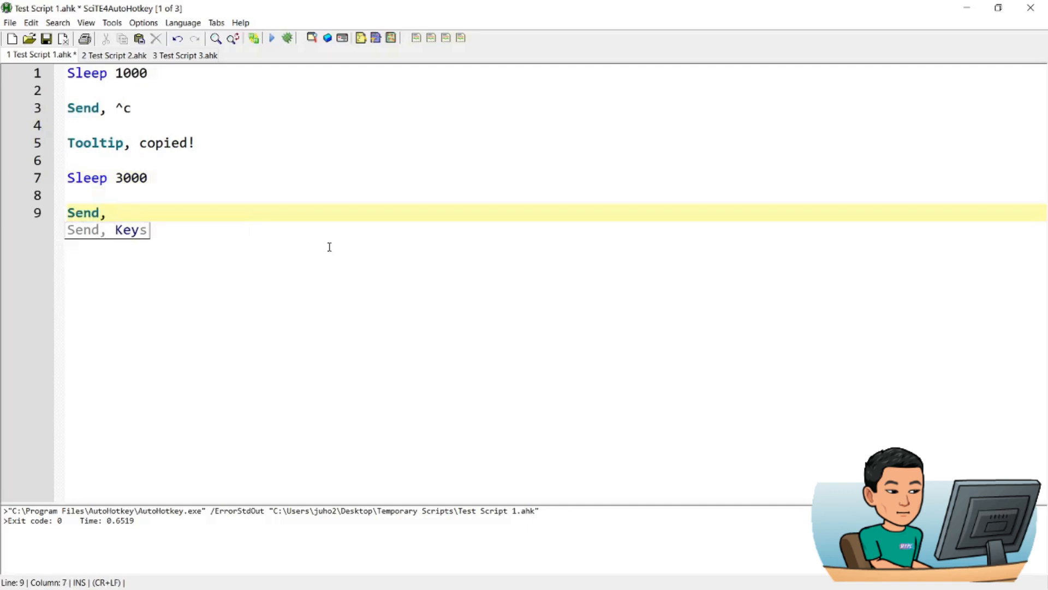
text(^v)
text(;write)
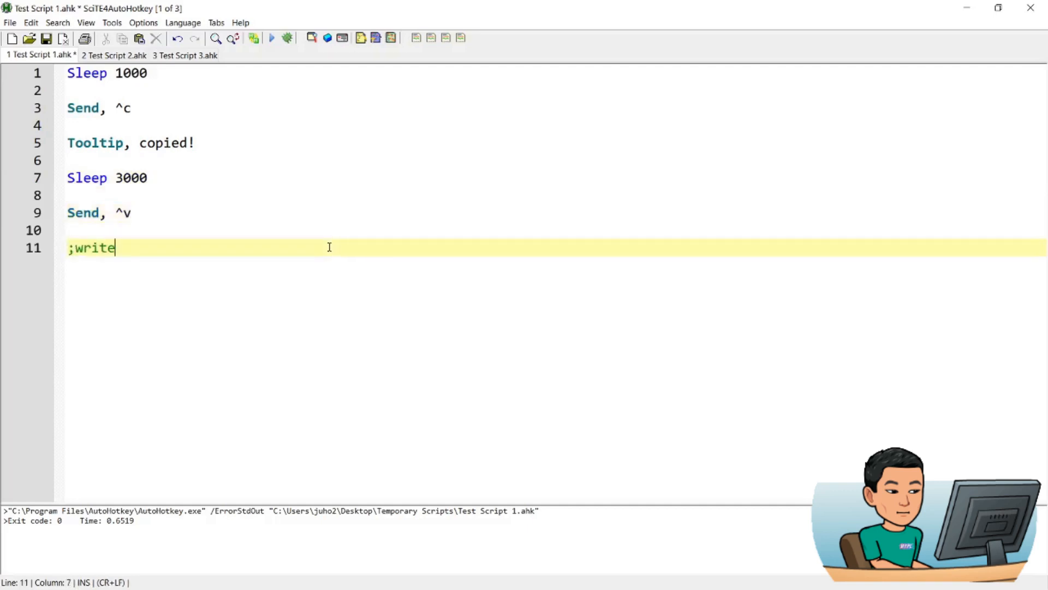
text(a random string)
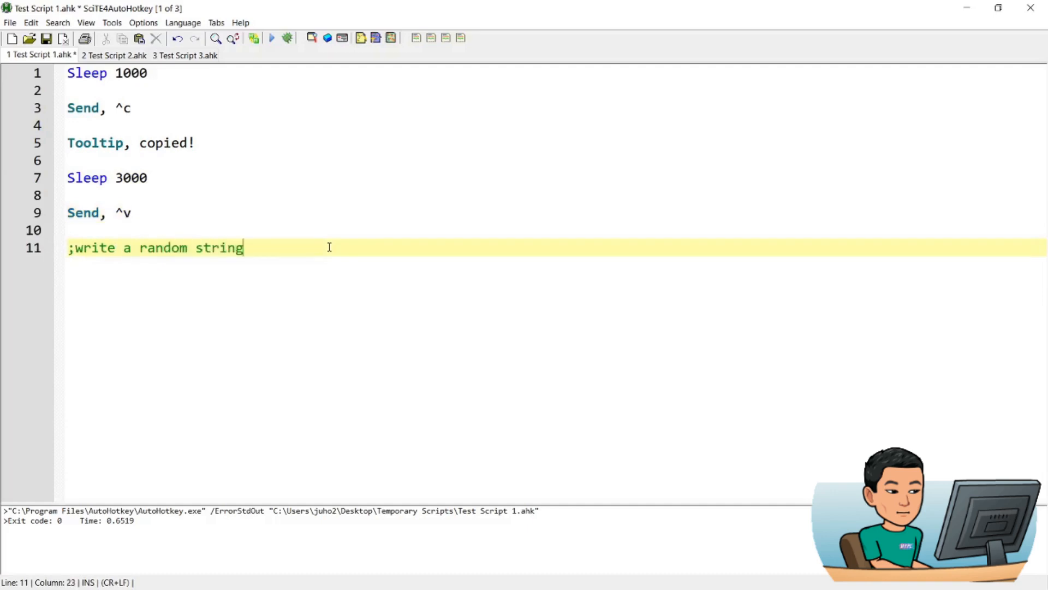
text(of text)
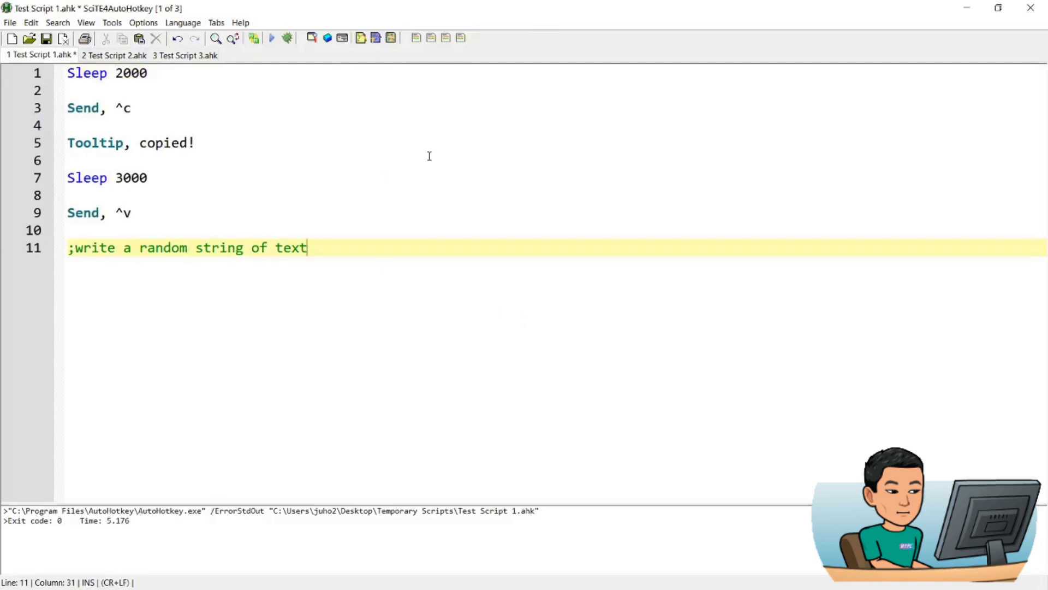
mouse_move(272, 39)
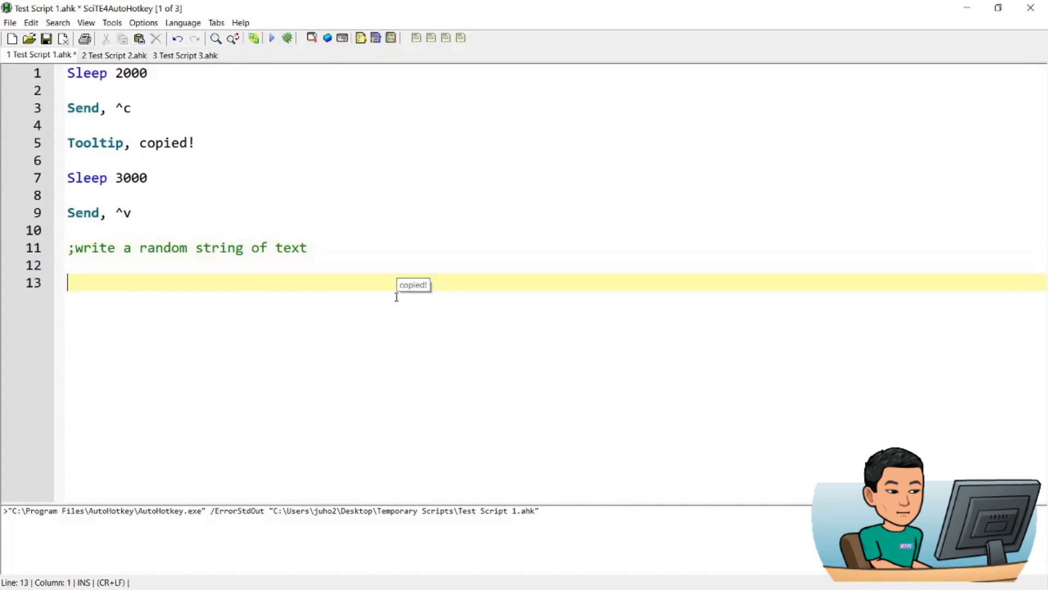
text(;write a random string of text)
click(557, 72)
text(Sed)
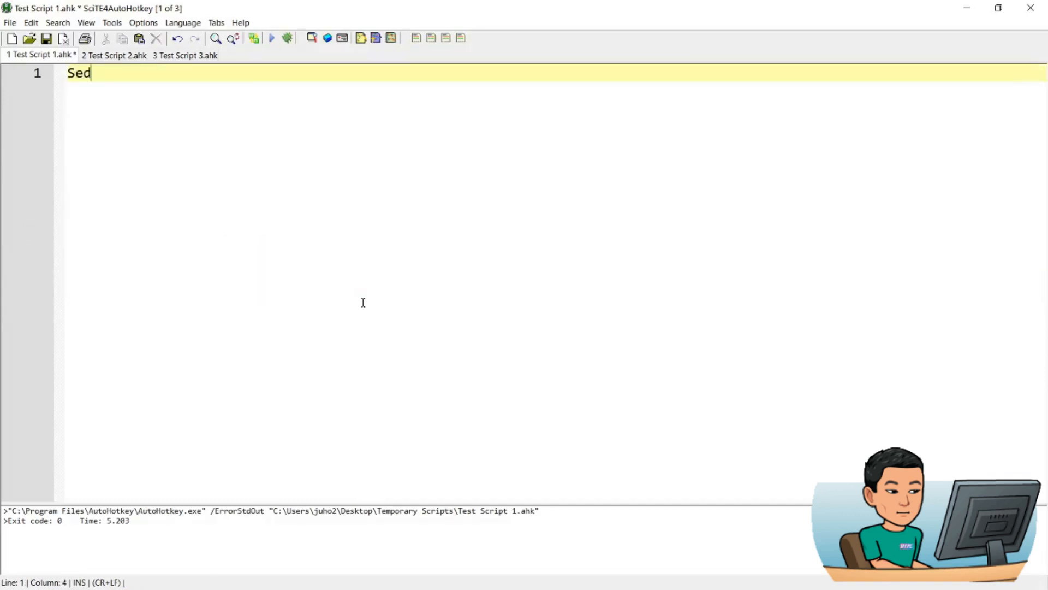
- Enter 'Send, {Ctrl Down}c{Ctrl Up}' with the shorthand '^c' on the line below
text(nd,)
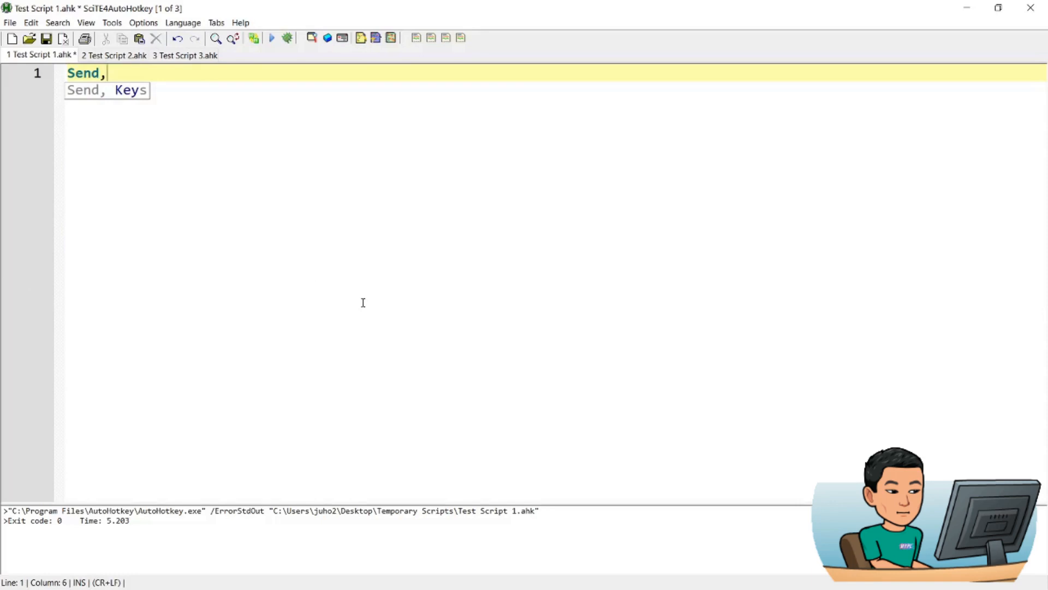
text({Ctrl)
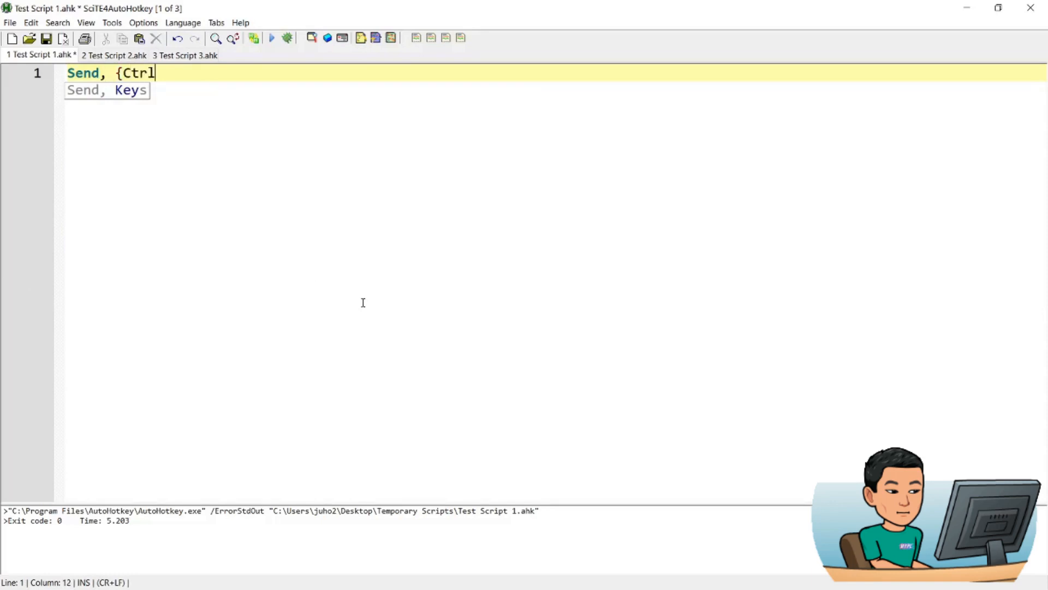
text(Down}c{)
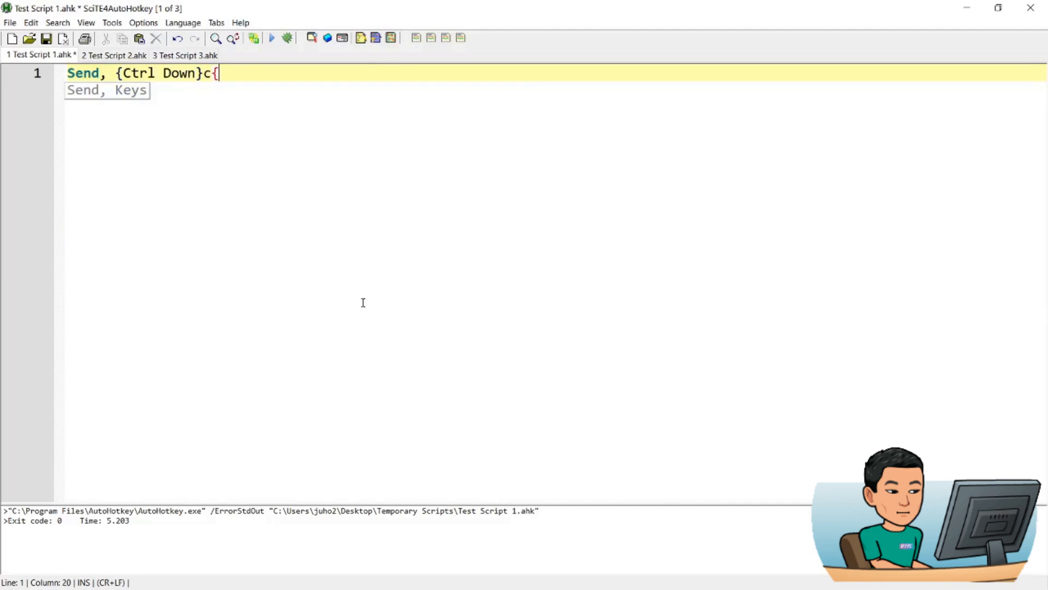
text(Ctrl Up)
text(^)
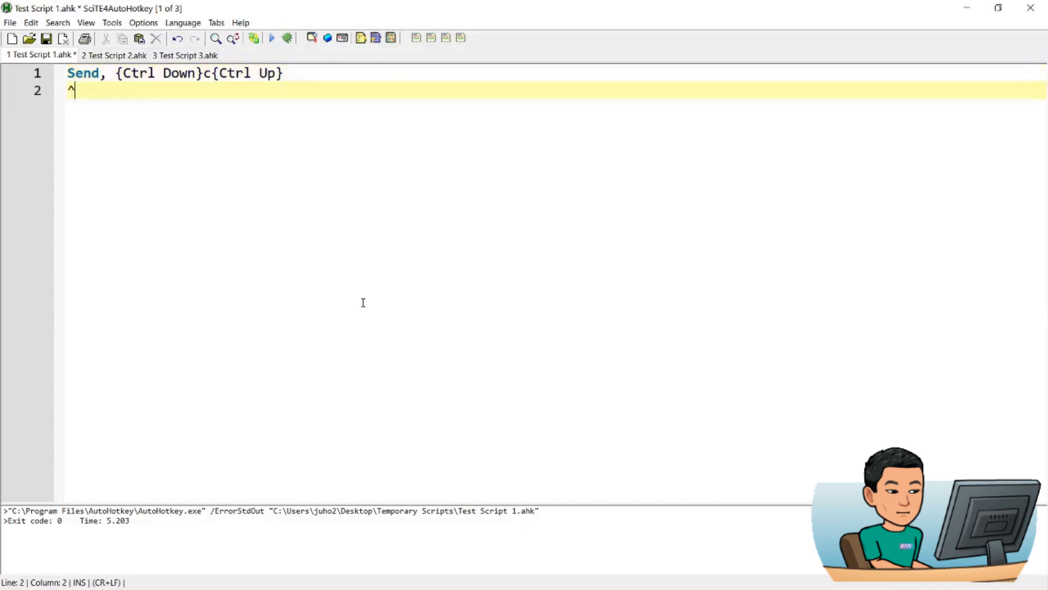
text(c)
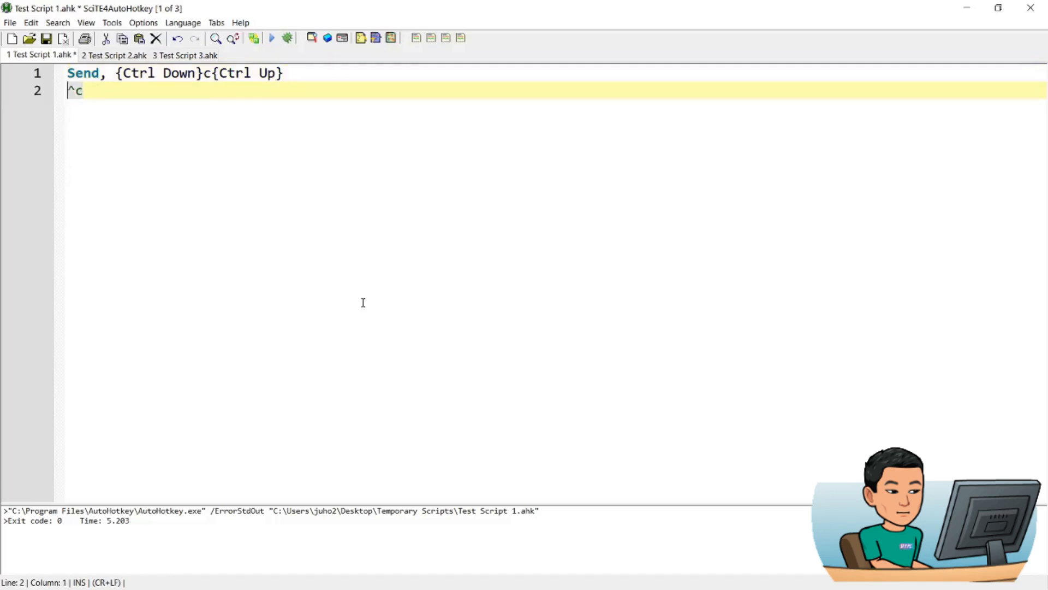
mouse_move(281, 127)
text(Send, {Shift)
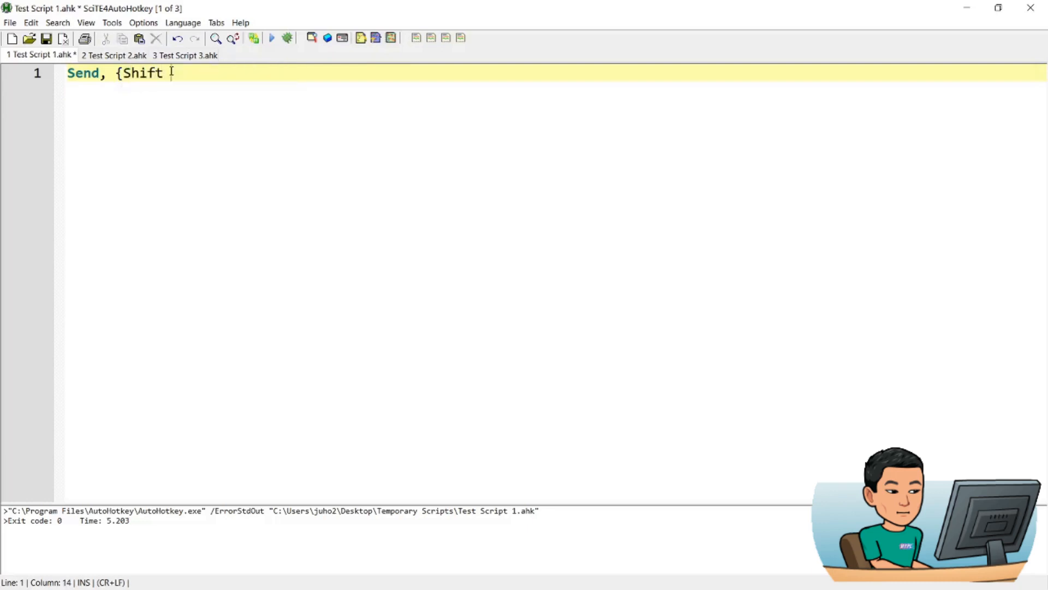
- Finish 'Send, {Shift Down}', turn CapsLock off and run the script
text(Down})
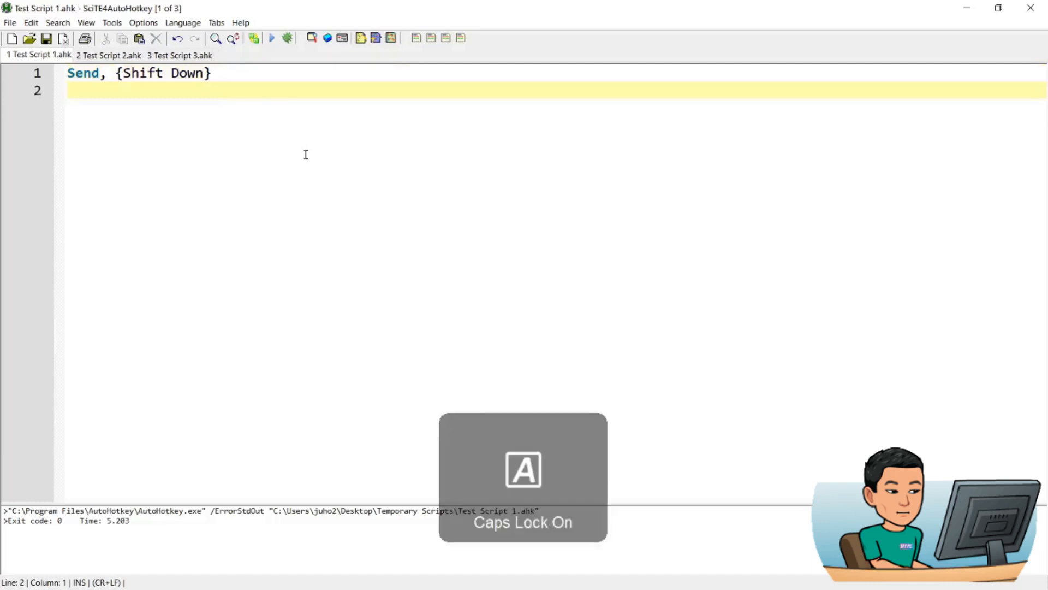
key(CapsLock)
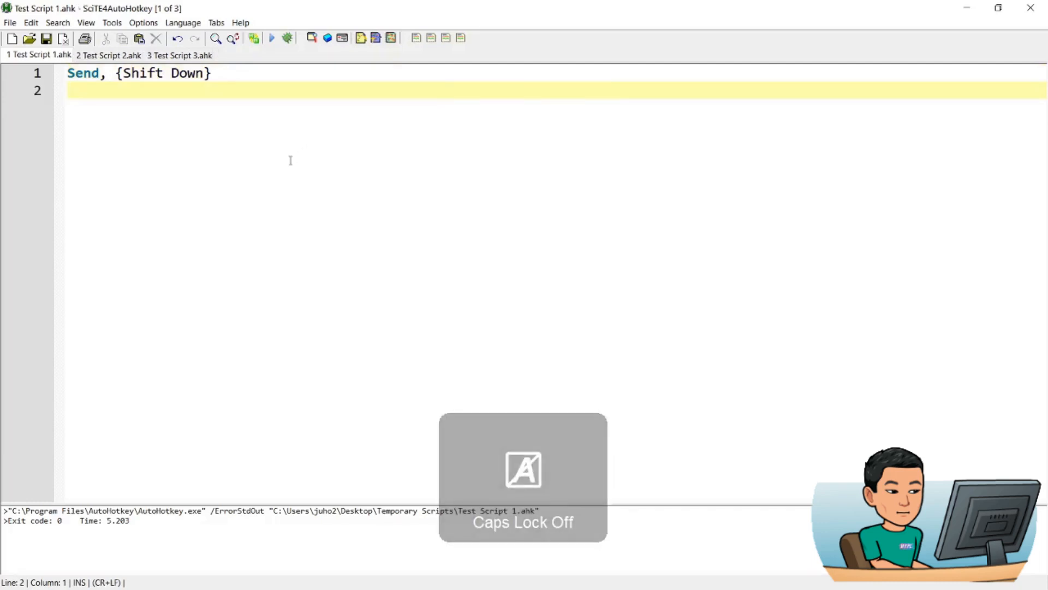
mouse_move(272, 39)
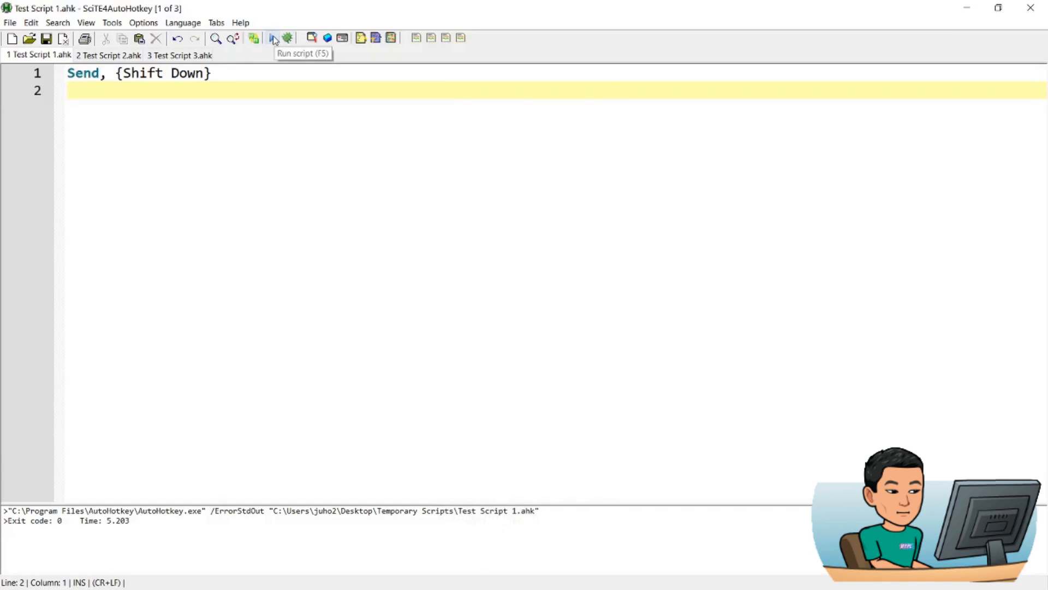
click(272, 39)
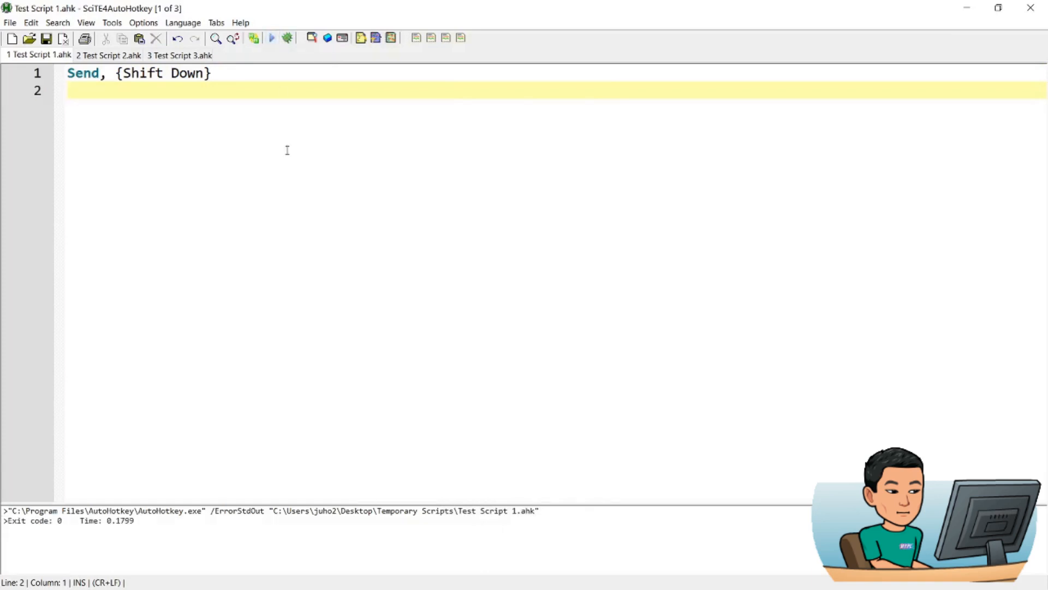
- Test typing letters, which come out as ABCDEFG, then abc after Shift releases
text(A)
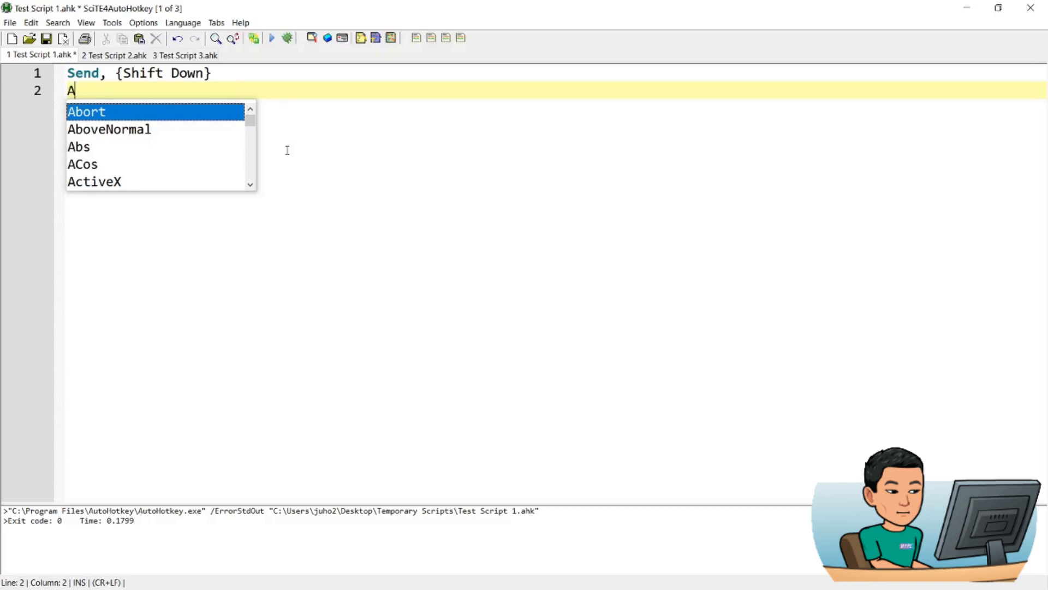
text(BCDE)
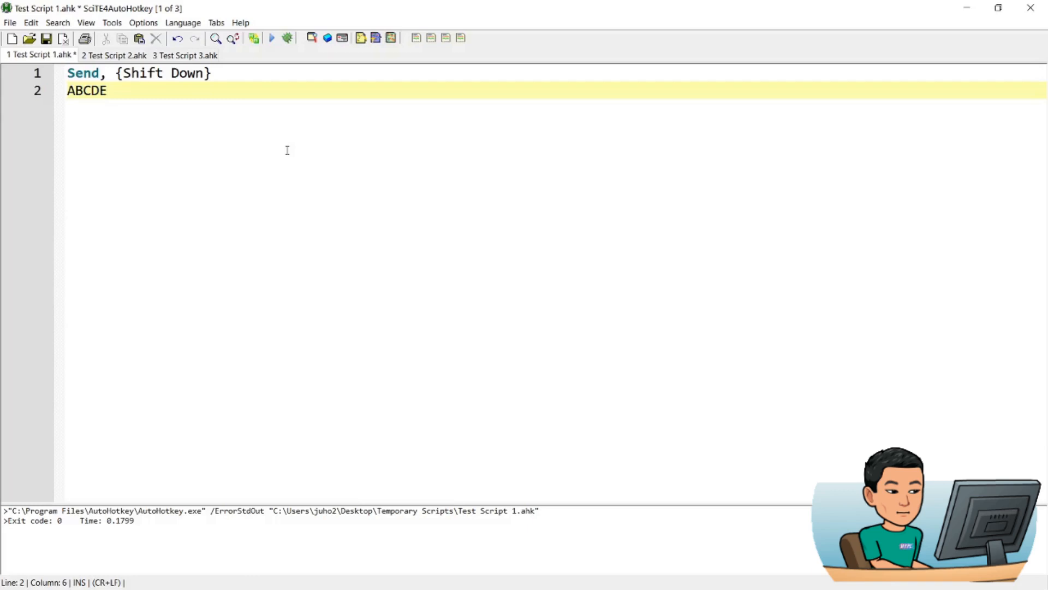
text(FG)
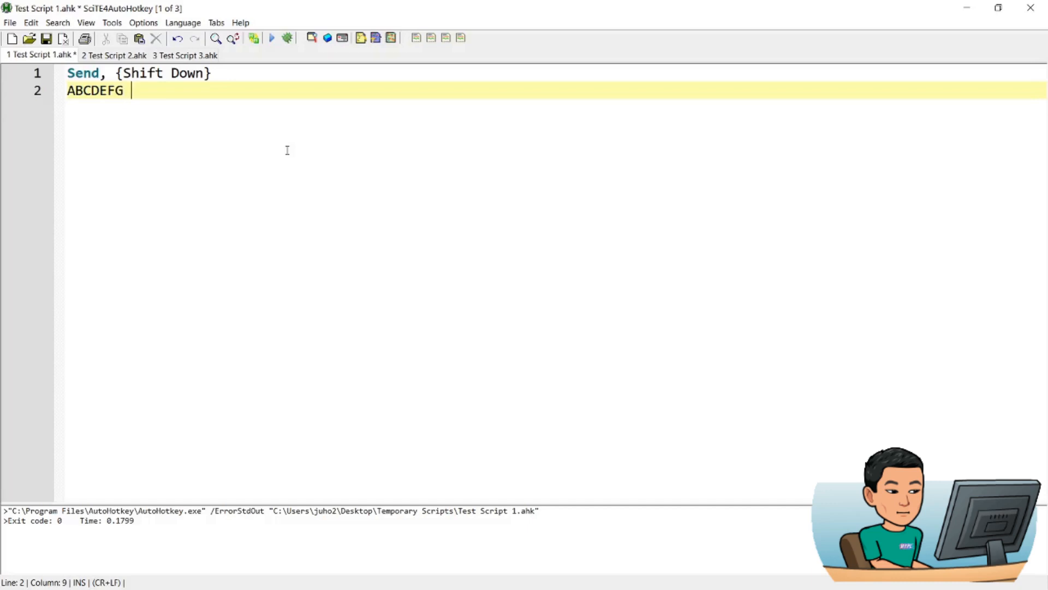
text(a)
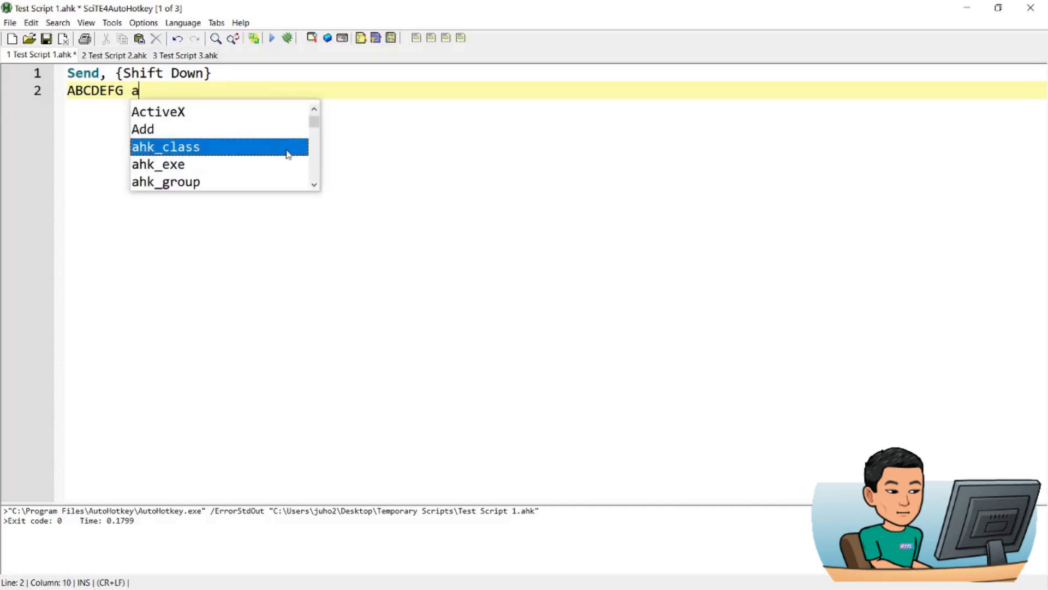
text(bc)
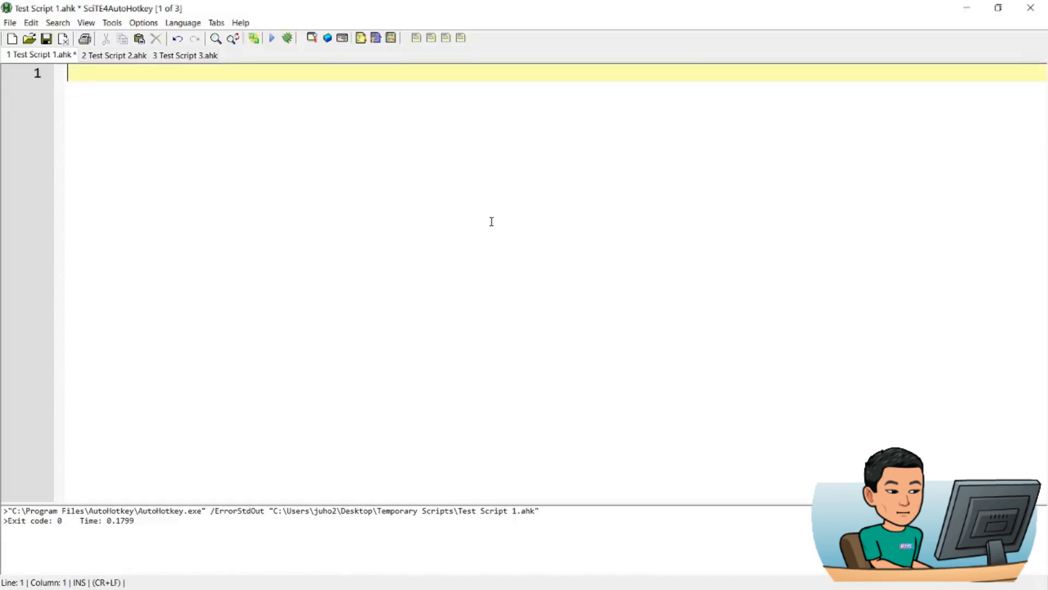
- Run 'SetKeyDelay, -1' with a Send of the Lorem Ipsum paragraph, then again with it commented out
text(SetKeyDelay, -1)
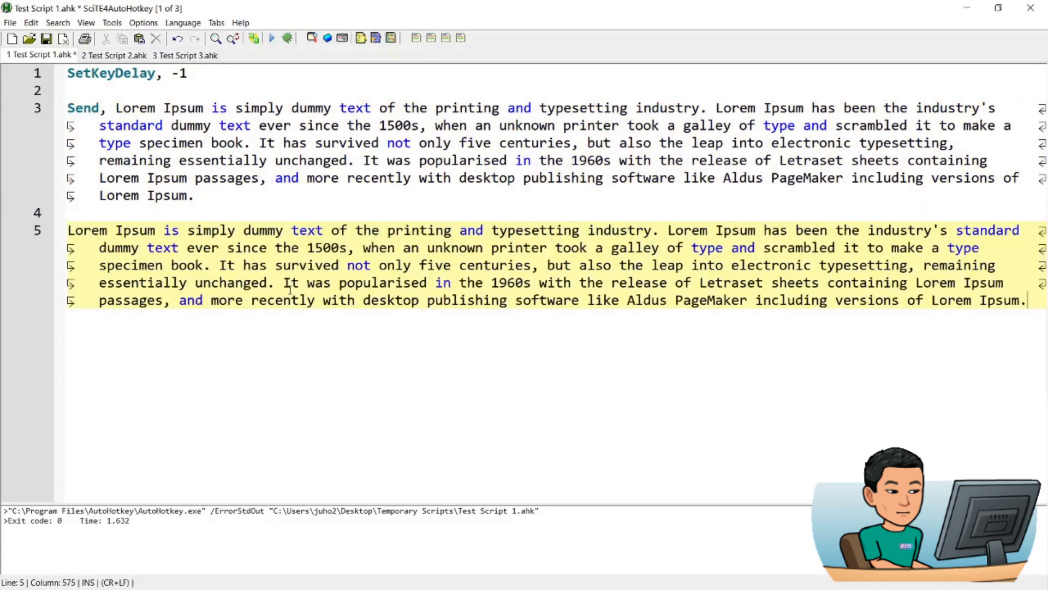
key(ctrl+Home)
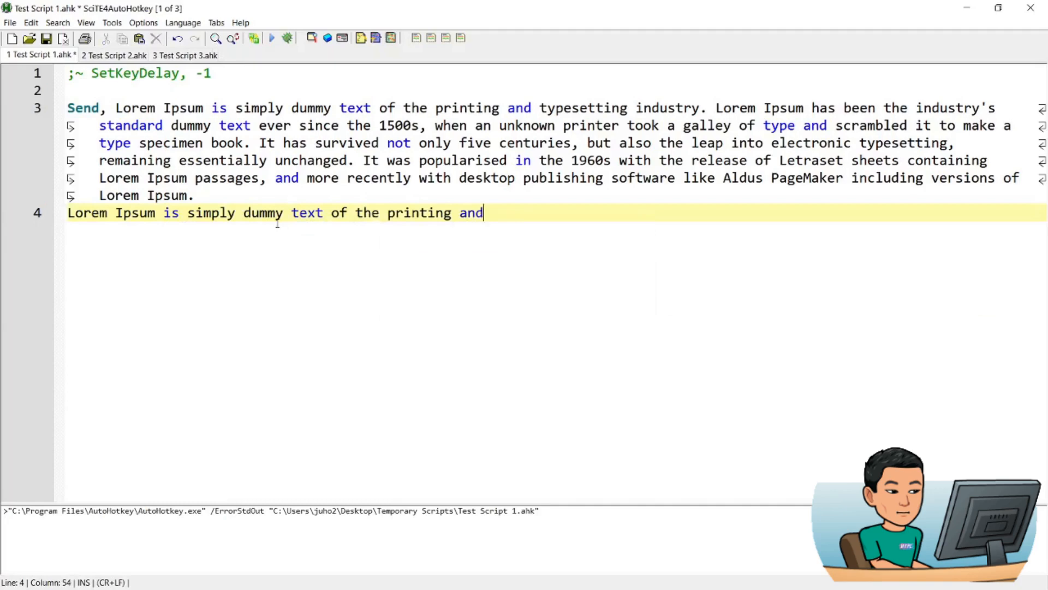
text(typesetting industry. Lorem Ipsum has been the industry's standard dummy text ever since the 1500s, when an unknown printer t)
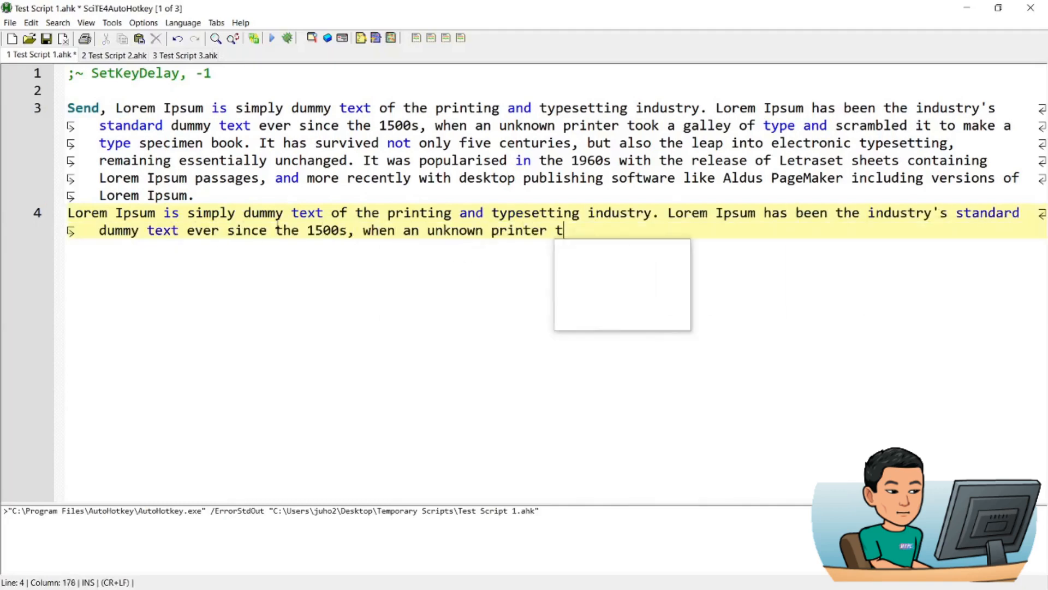
text(ook a galley of type and scrambled it to make a type specimen book. It has survived not only five centuries, but also the lea)
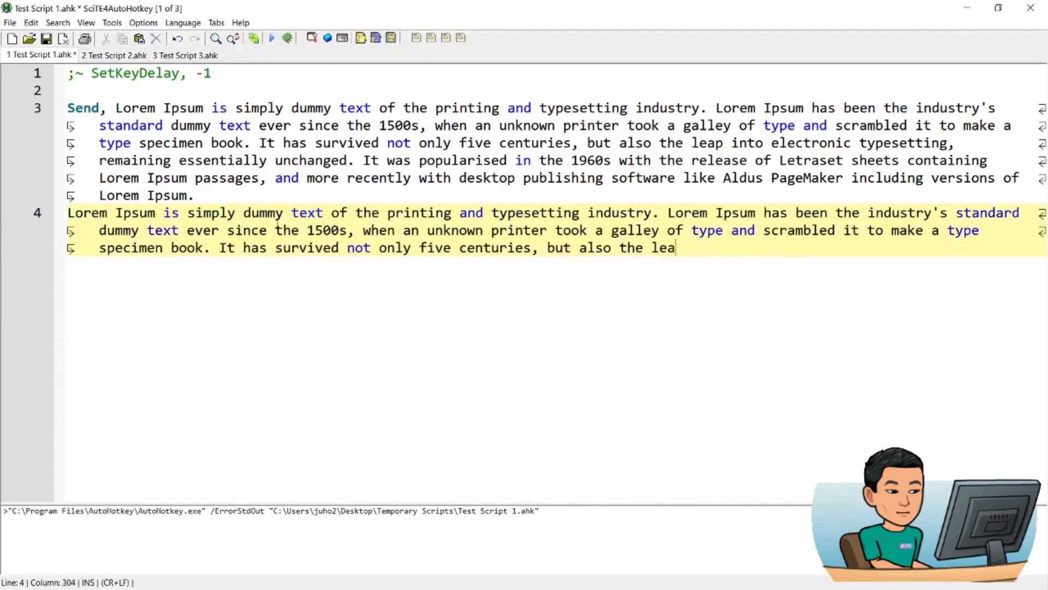
text(p into electronic typesetting, remaining essentially unchanged. It was popularised in the 1960s with the release of Letraset sh)
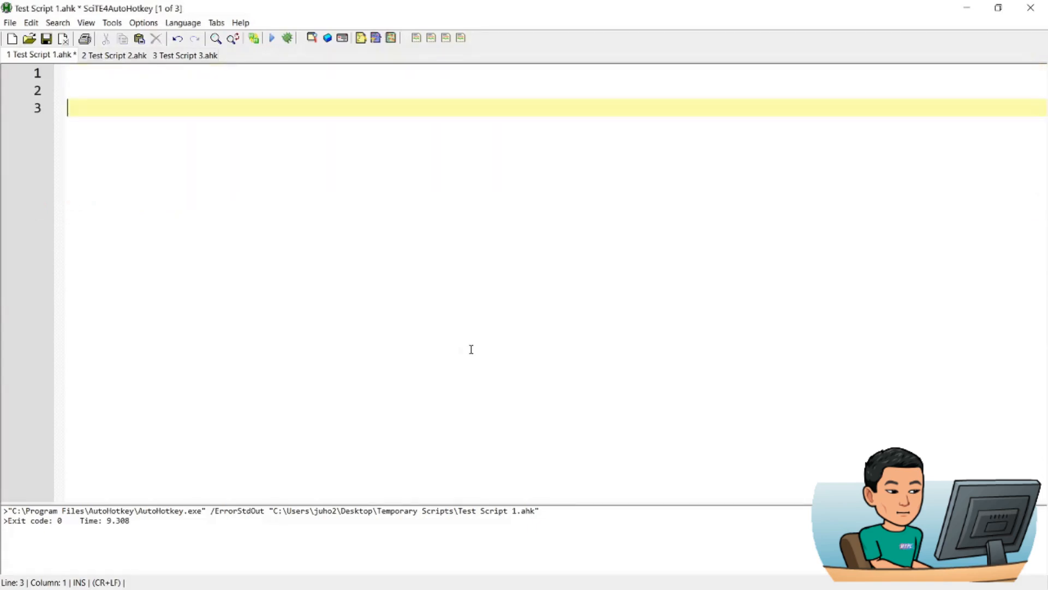
- Assign myVariable := "hello there" and Send a continuation block with Line 1, Line 2 and %myVariable%
text(myVarial)
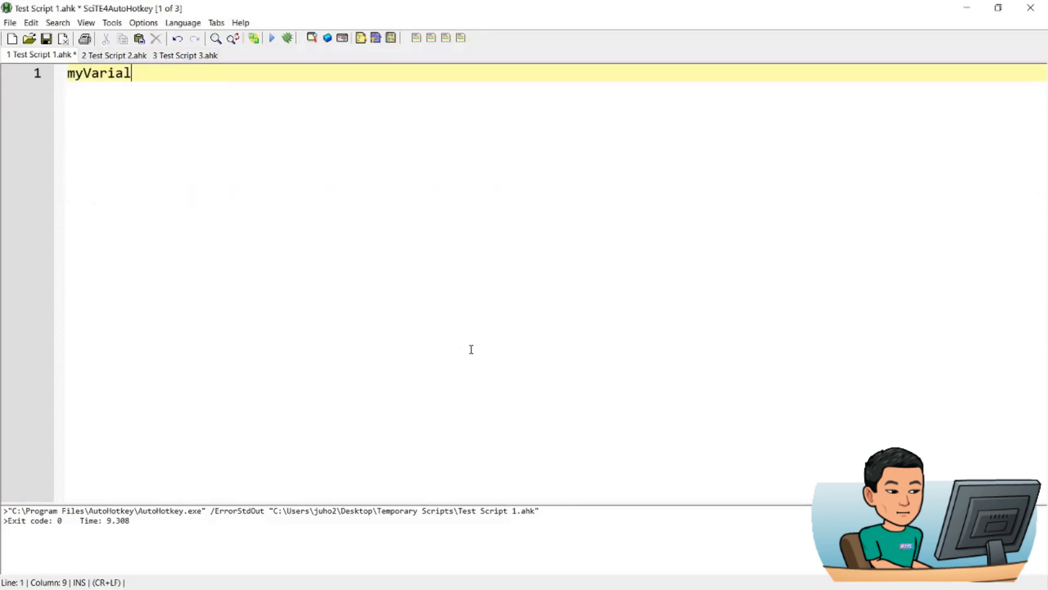
text(ble := ")
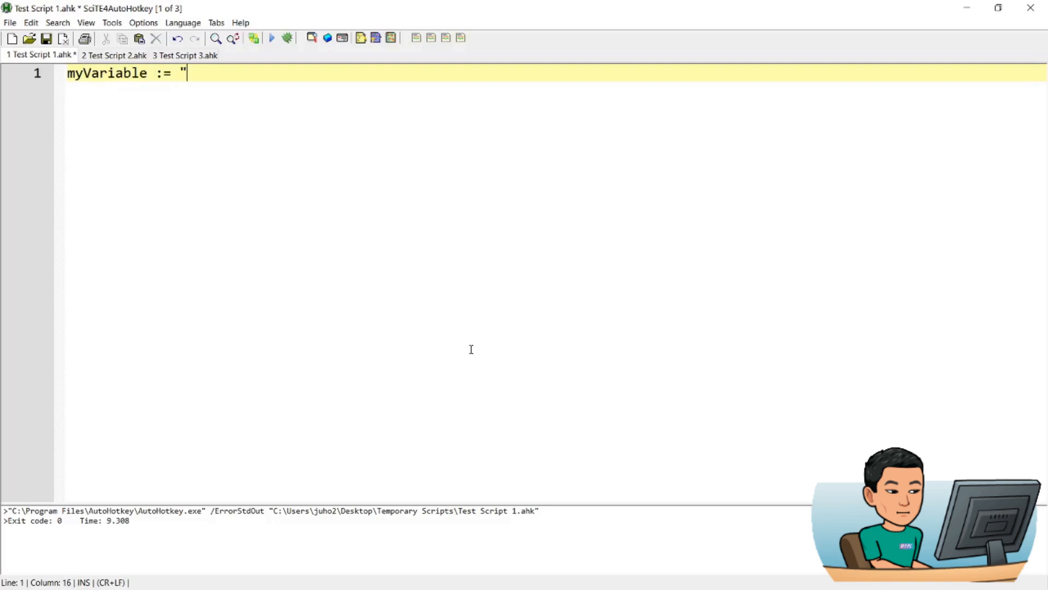
text(hello there")
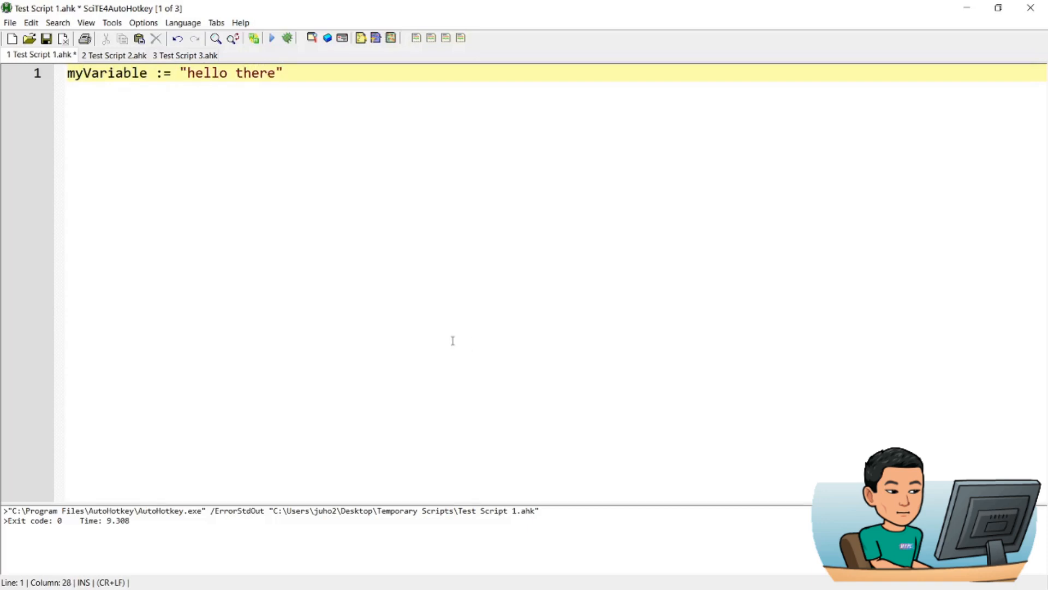
text(Send,)
text(()
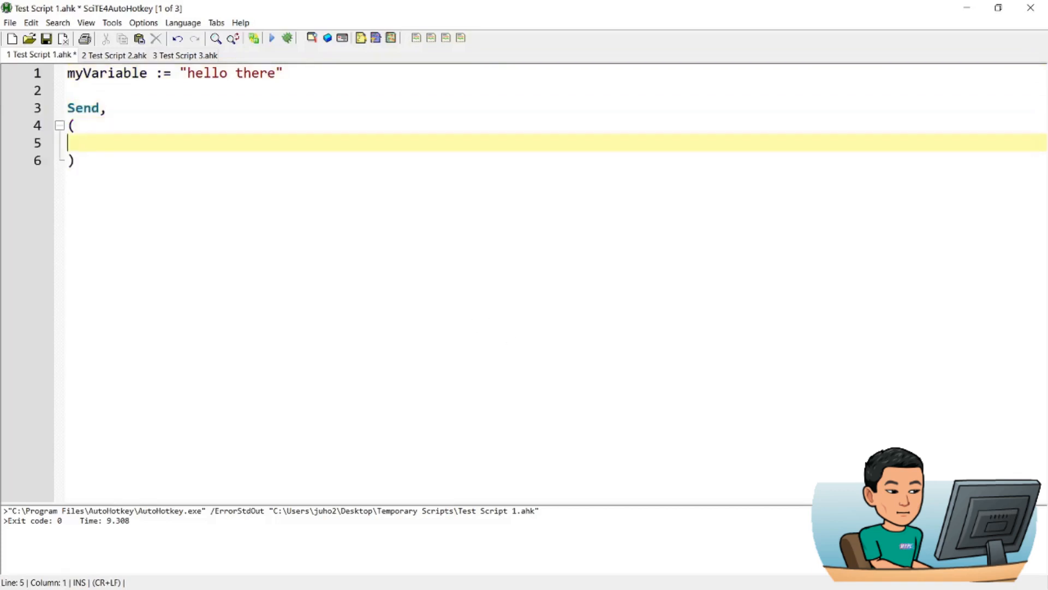
mouse_move(699, 213)
text(%variabl)
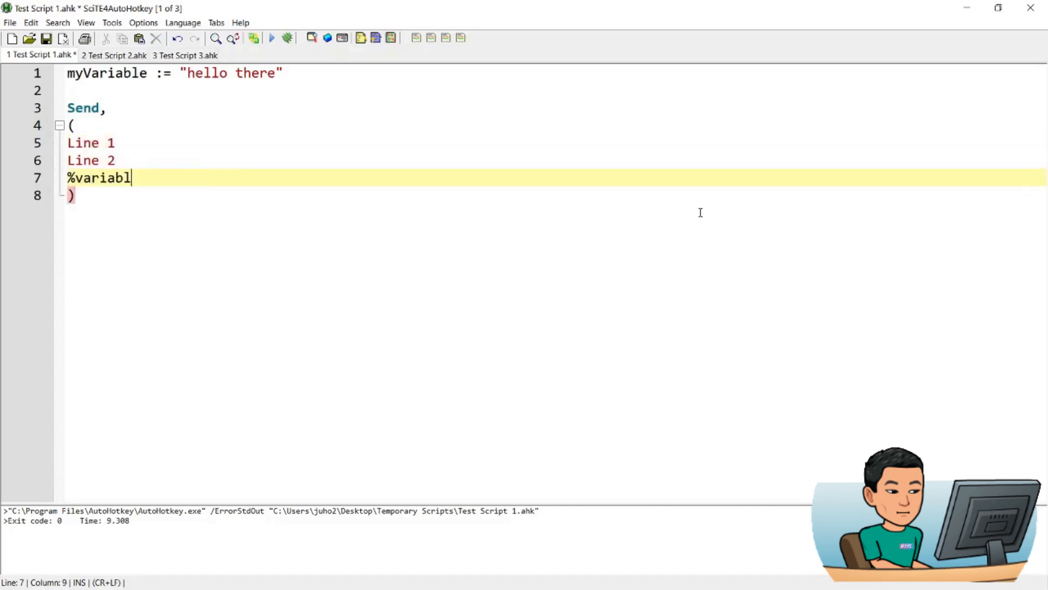
text(myVari)
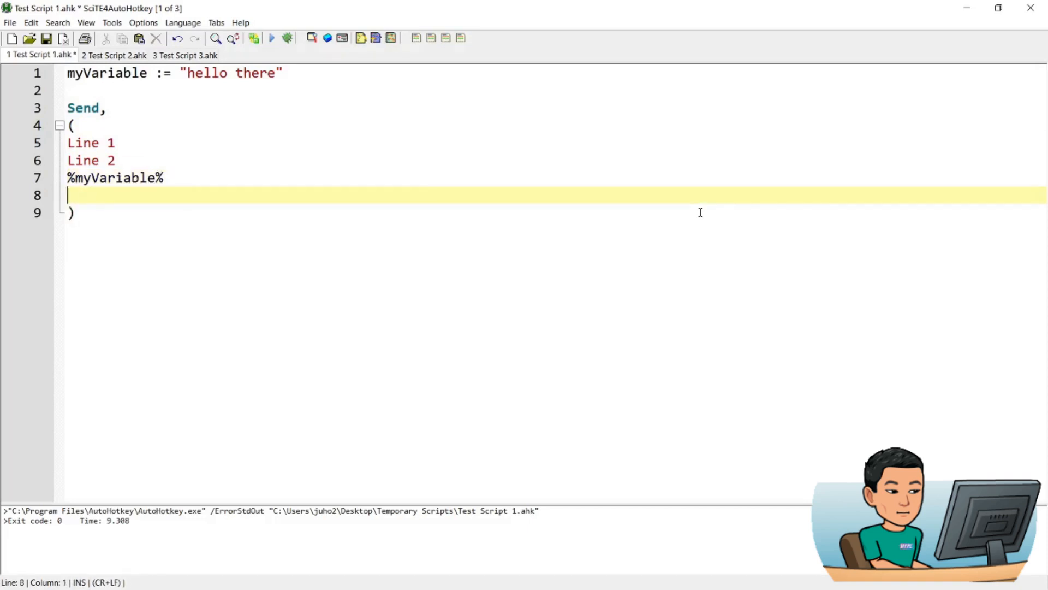
text(Line 4)
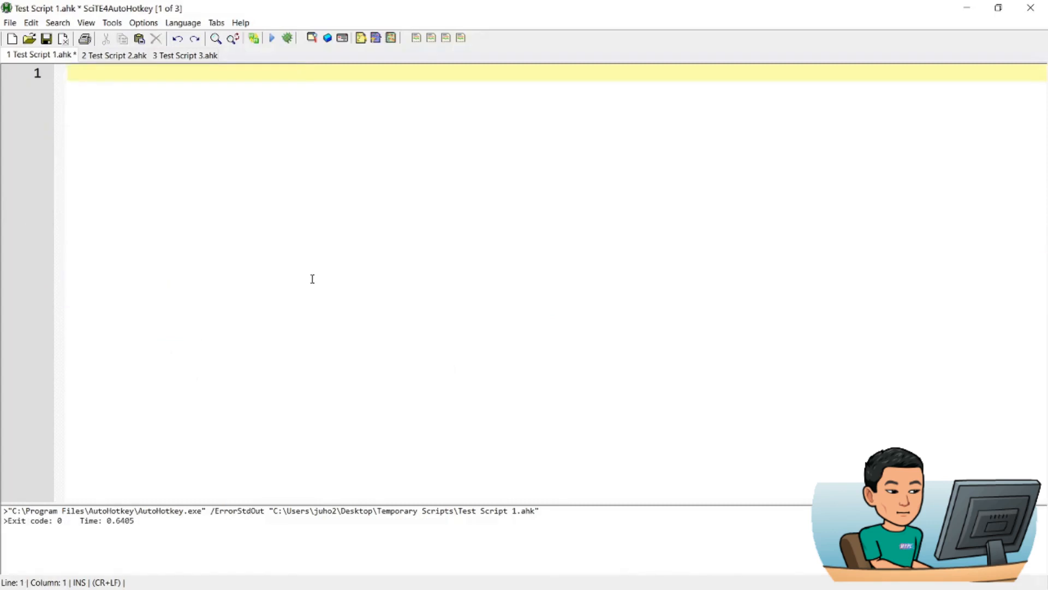
- Write ';Remap Keys' with ^!ENTER::Send {Media_Play_Pause} and the stop, volume, mute and track hotkeys
text(;Remap)
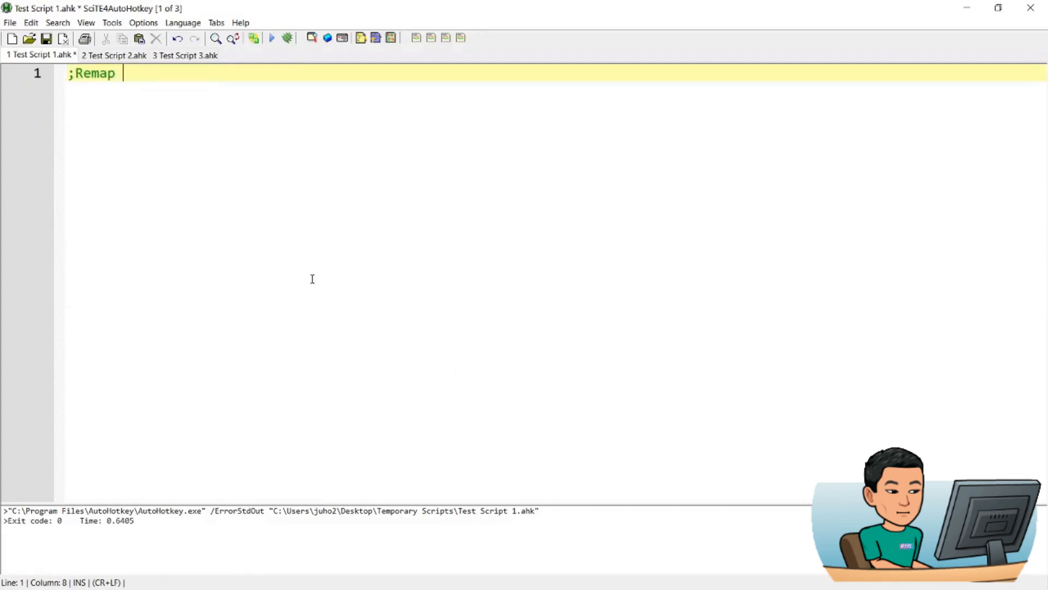
text(Key)
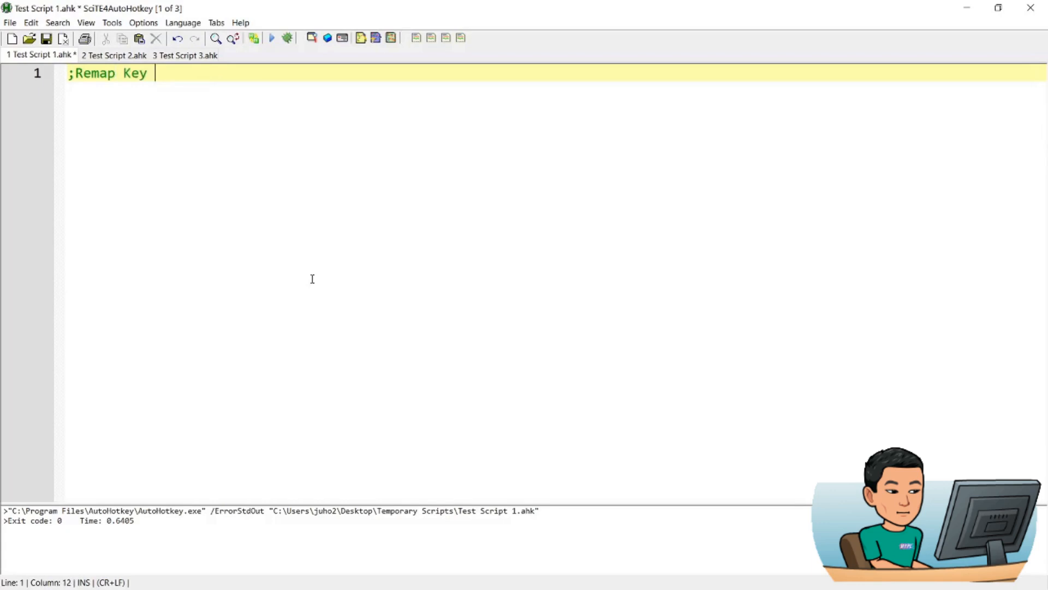
text(s)
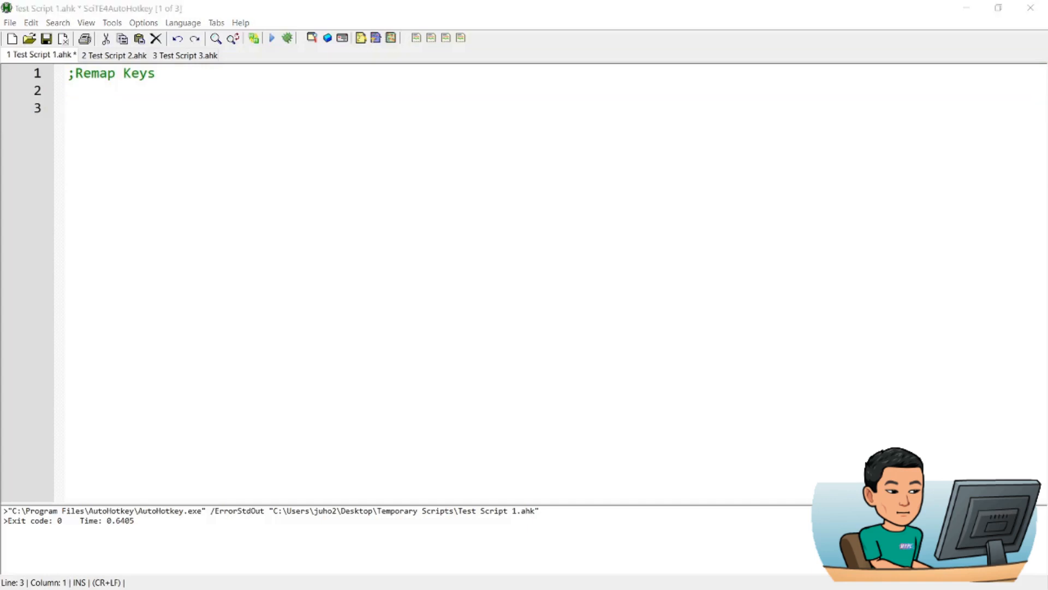
mouse_move(132, 308)
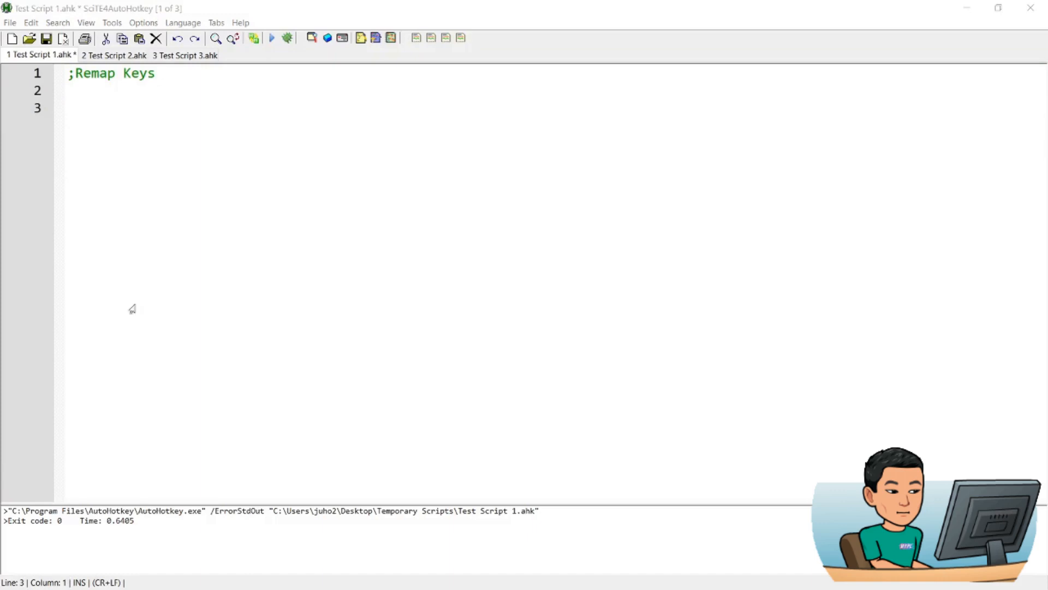
text(^!ENTER::Send {Media_Play_Pause})
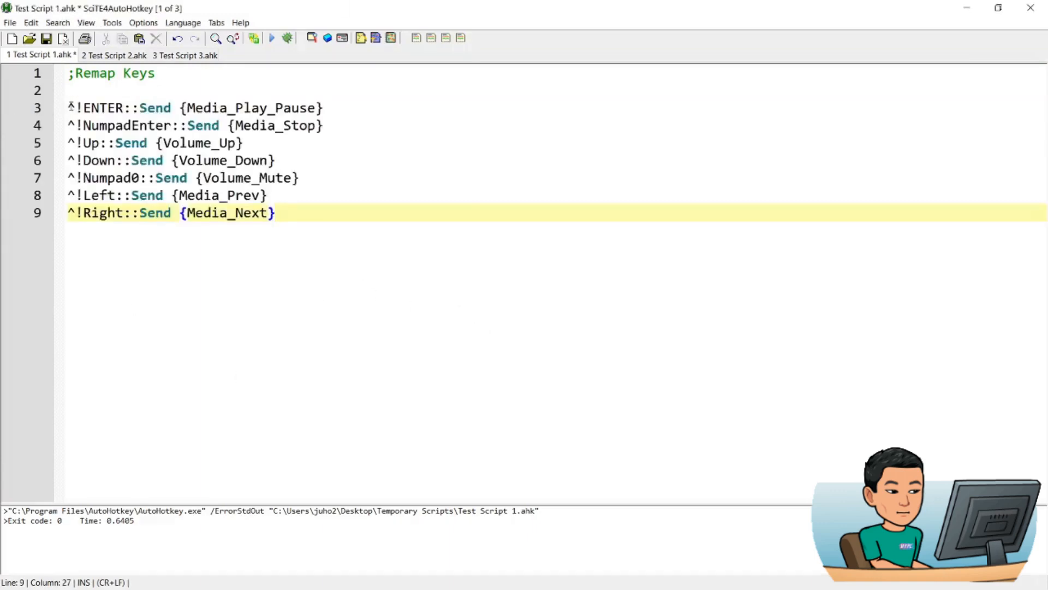
click(186, 108)
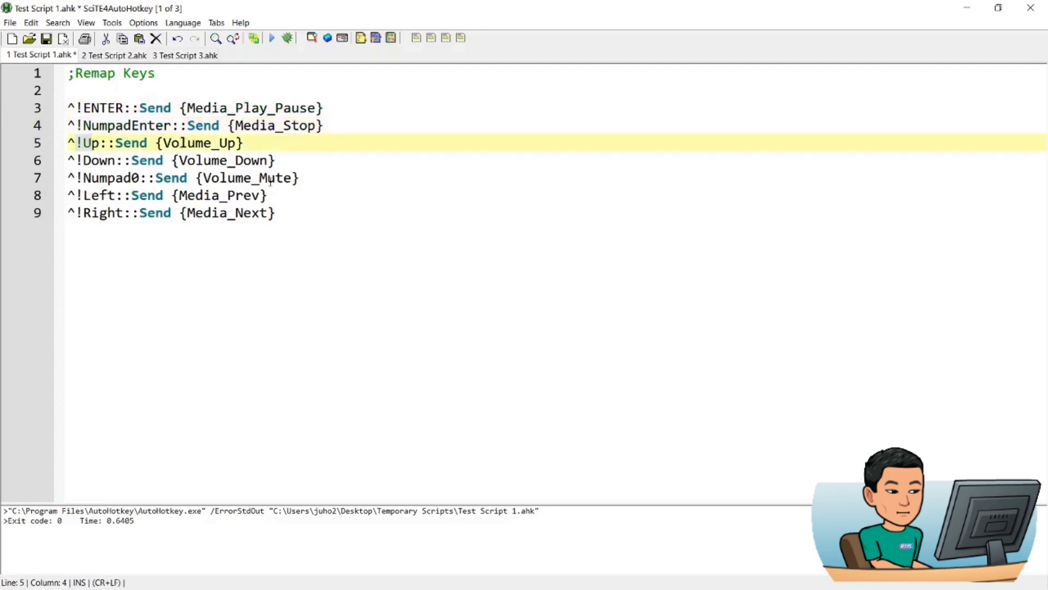
click(291, 178)
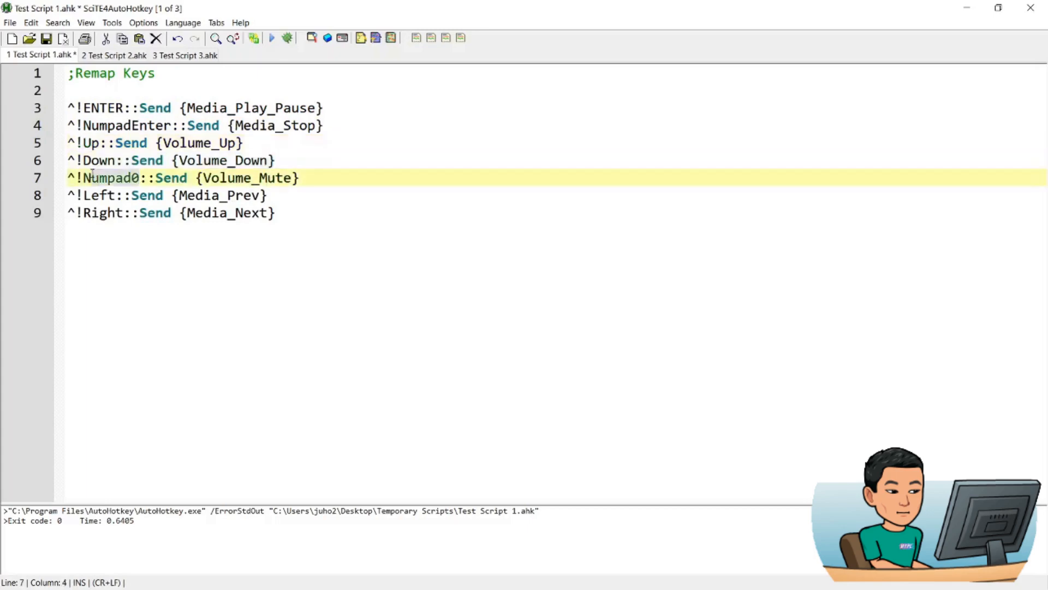
mouse_move(359, 230)
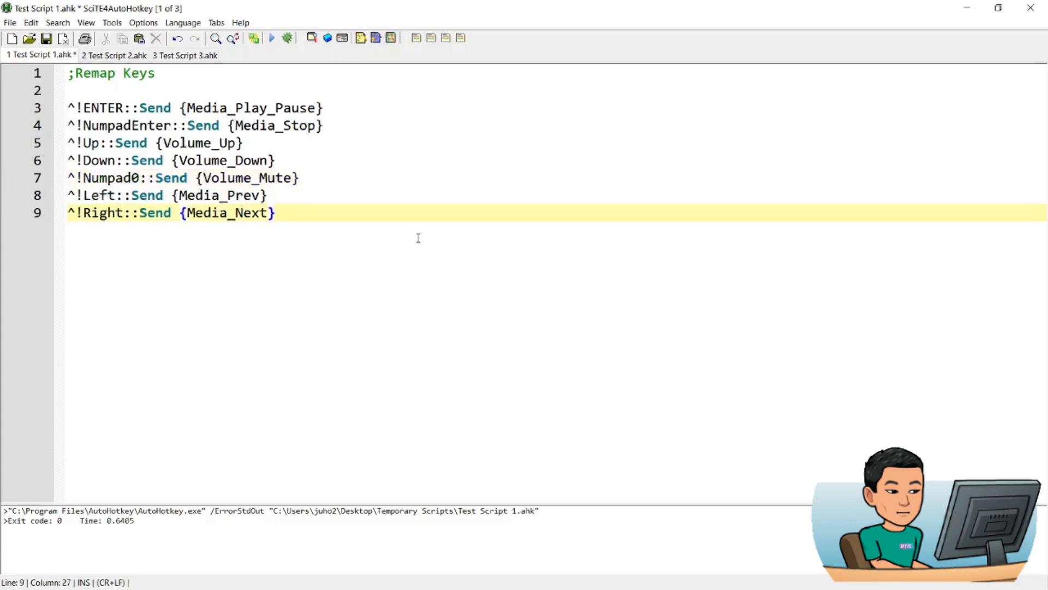
mouse_move(435, 266)
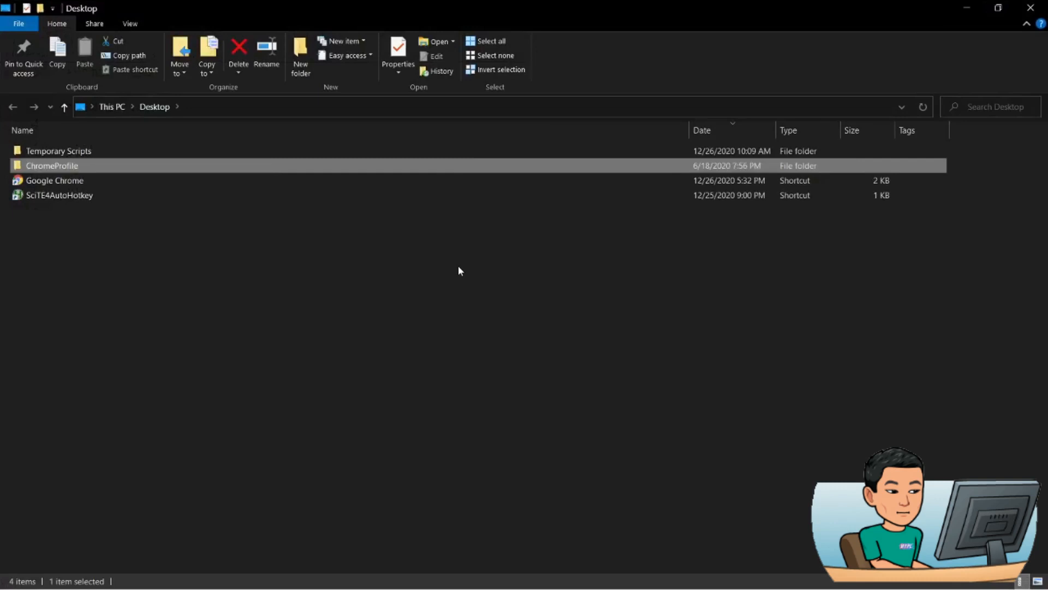
- Play the five Temporary Scripts songs in Windows Media Player and hide the Explorer window
double_click(59, 151)
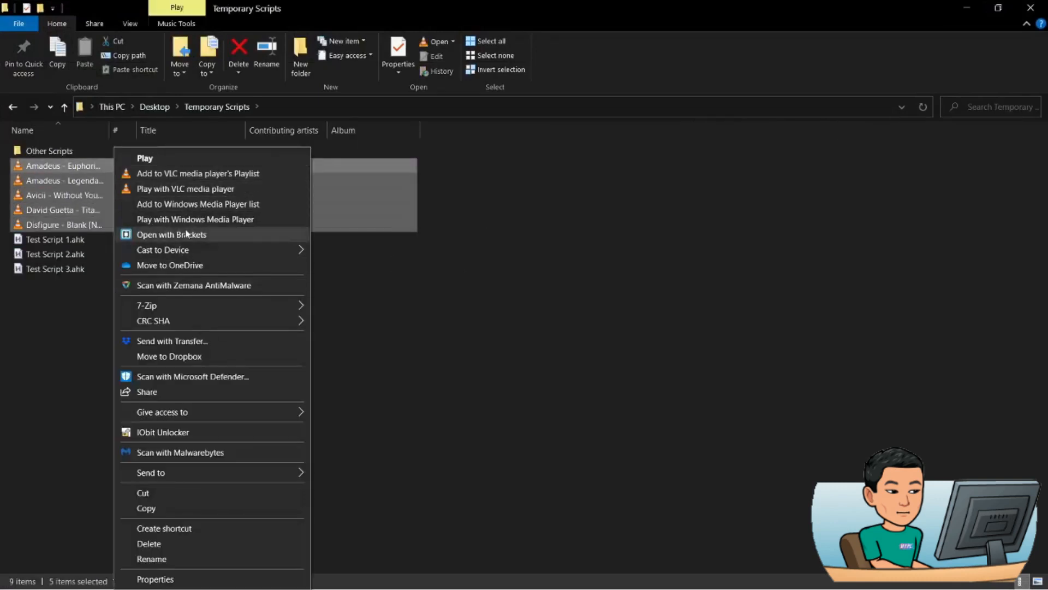
mouse_move(220, 224)
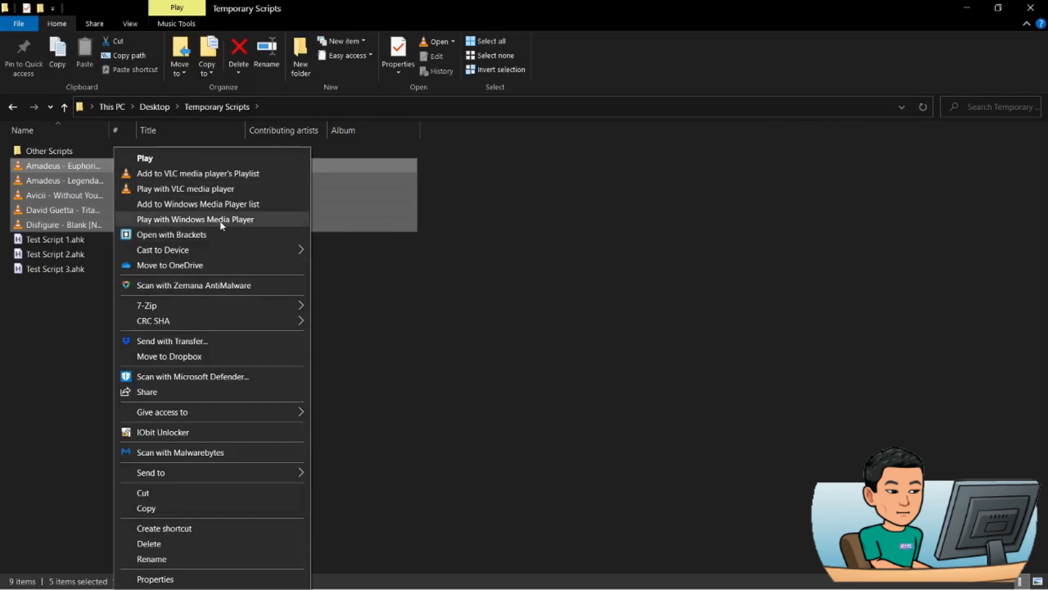
click(194, 218)
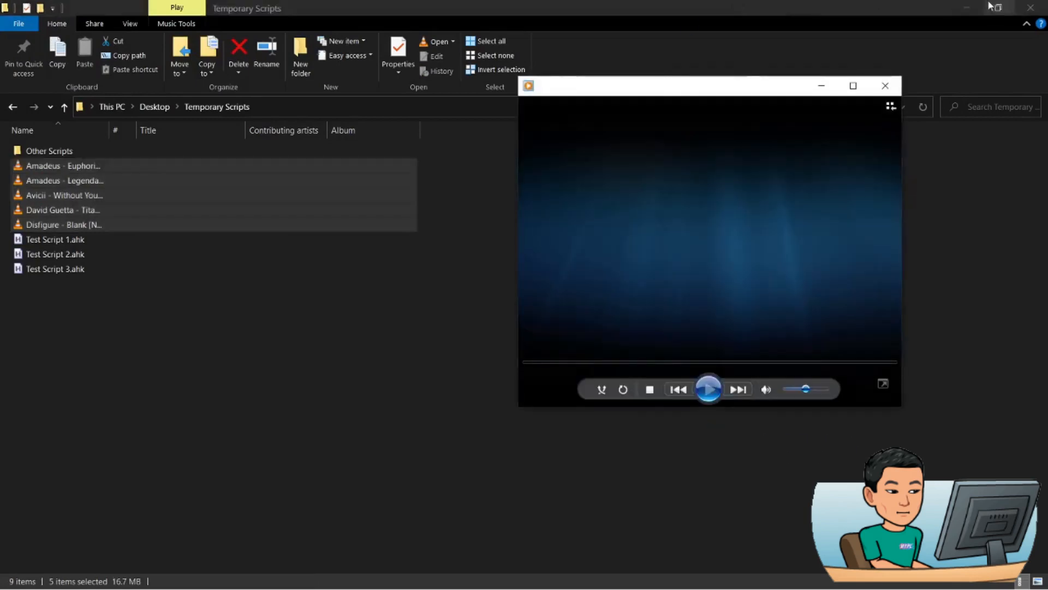
click(707, 388)
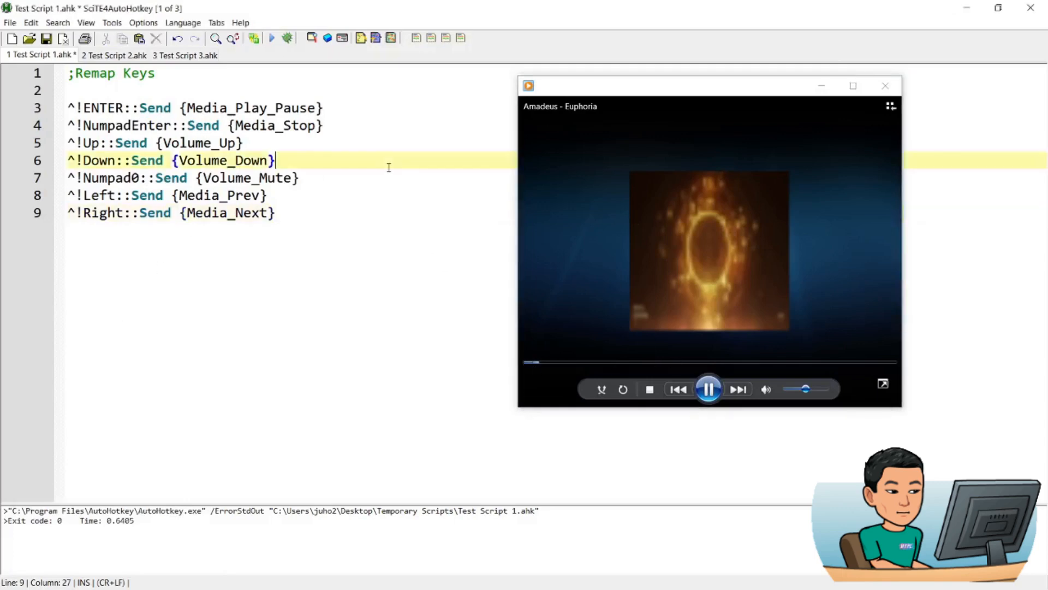
- Pause and stop 'Amadeus - Euphoria' with the remapped hotkeys, then resume the playlist
click(388, 109)
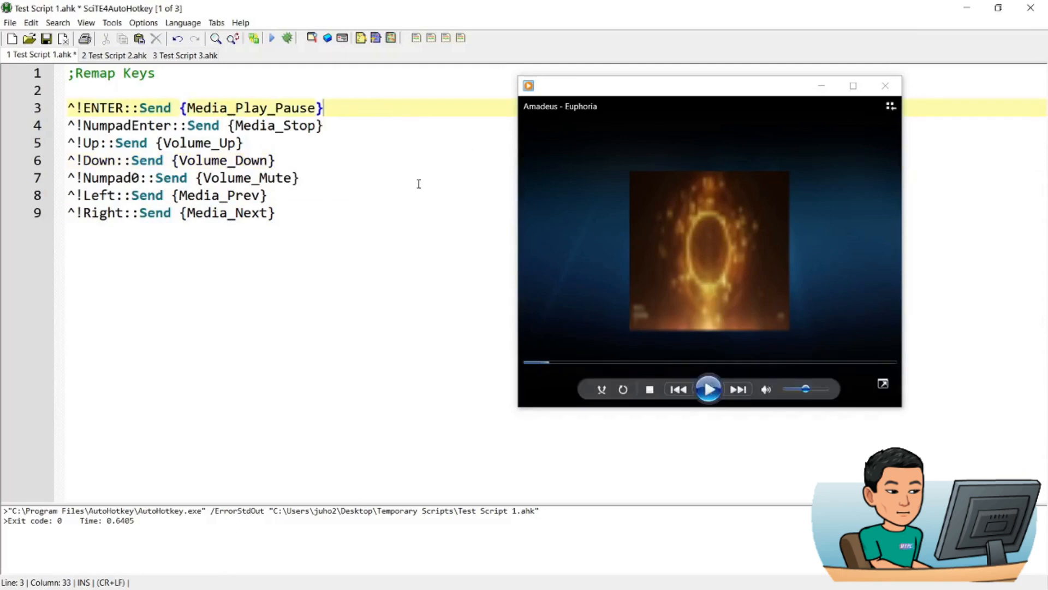
mouse_move(394, 167)
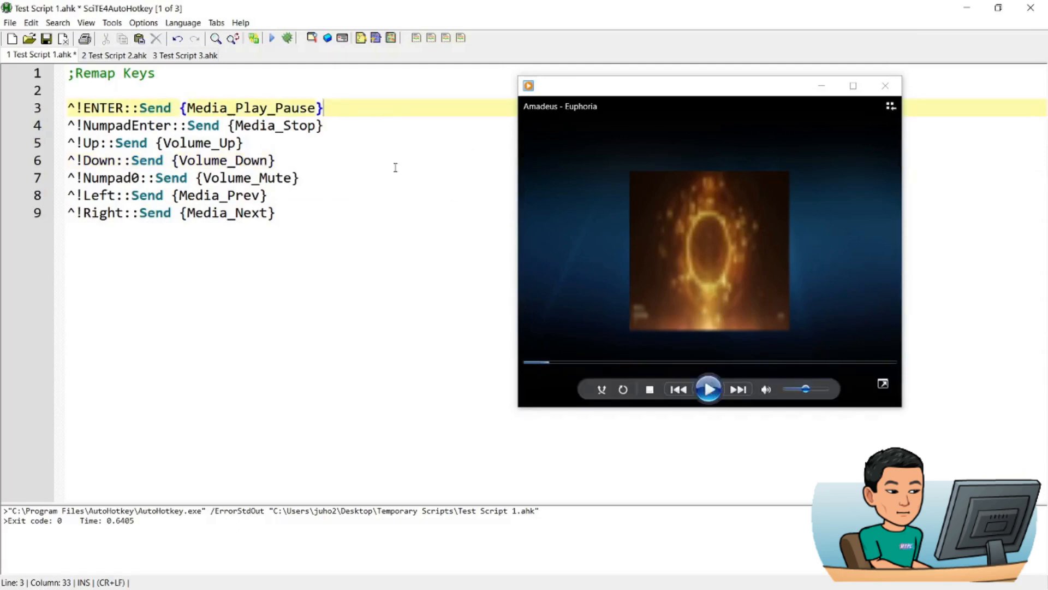
click(709, 388)
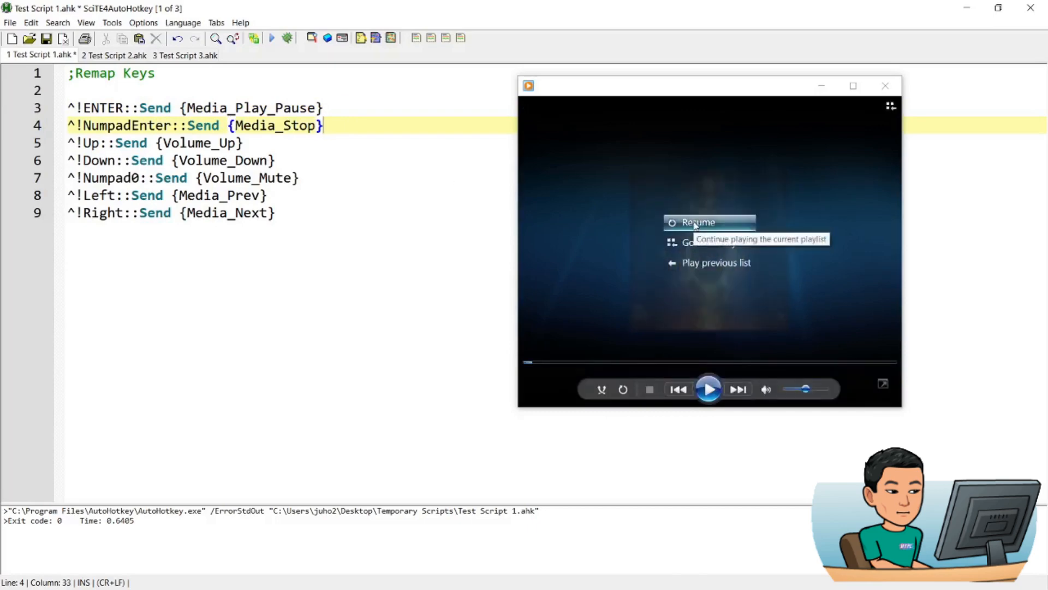
click(698, 221)
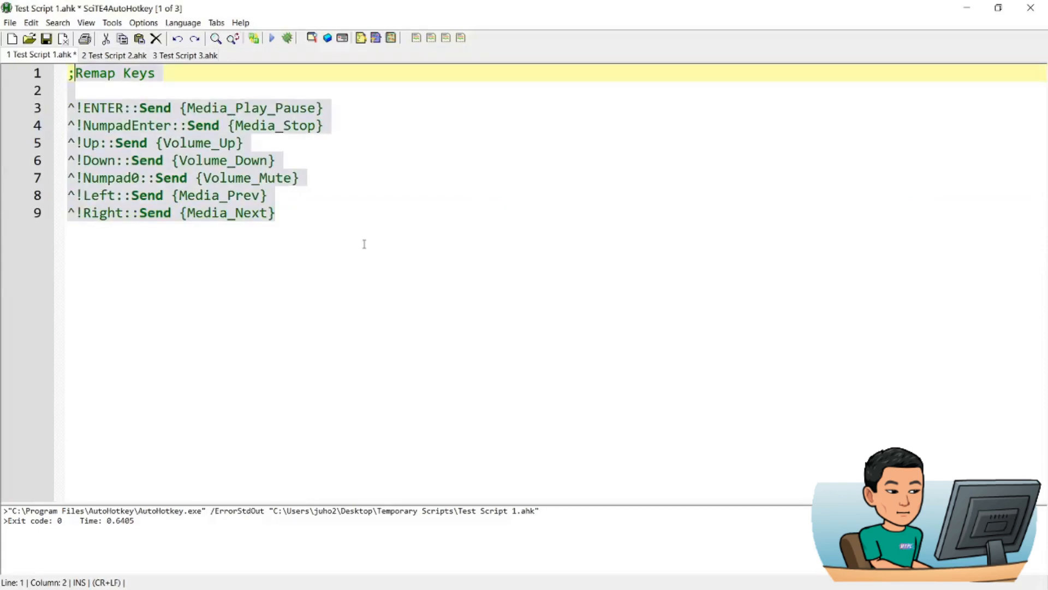
text(;Create Custom Shortcut)
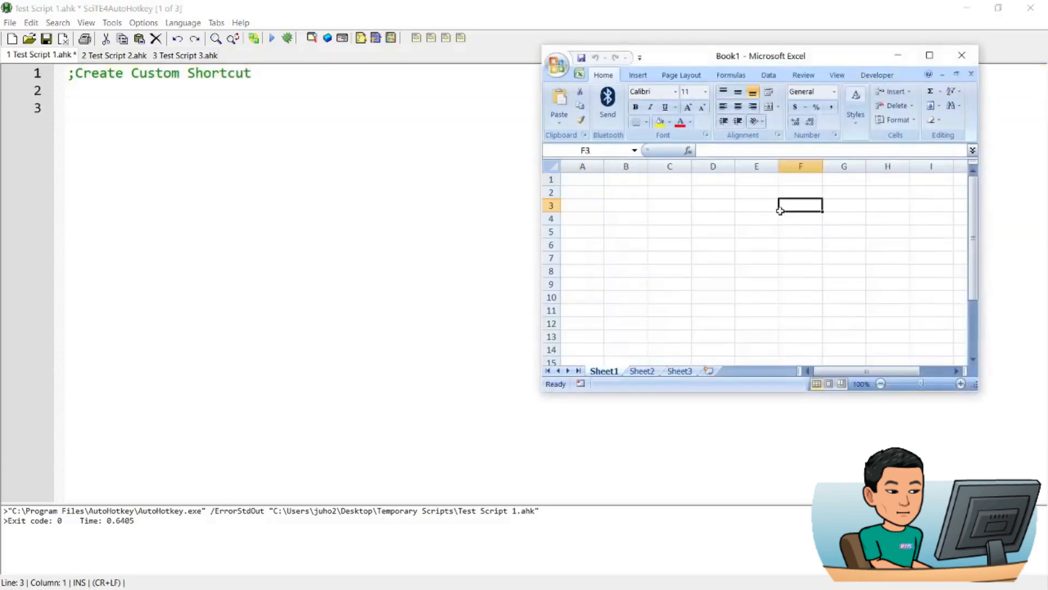
click(756, 244)
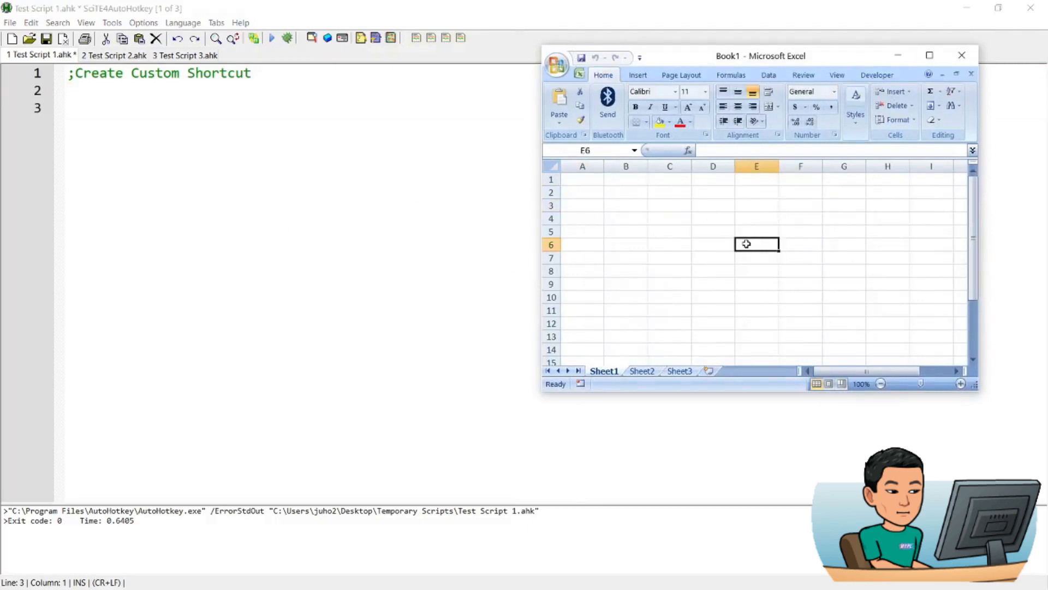
click(637, 75)
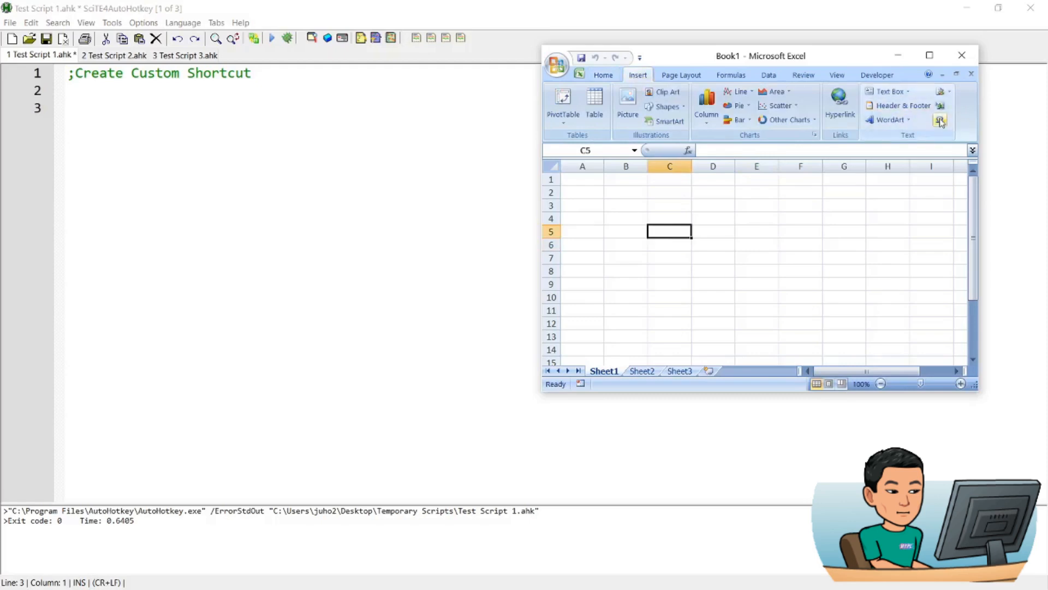
mouse_move(940, 106)
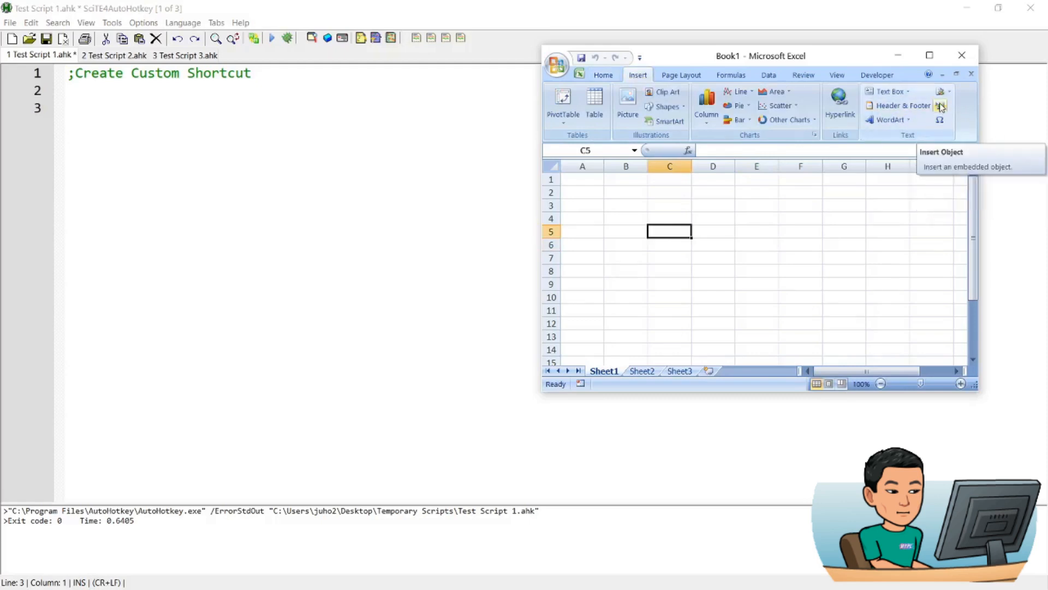
click(941, 107)
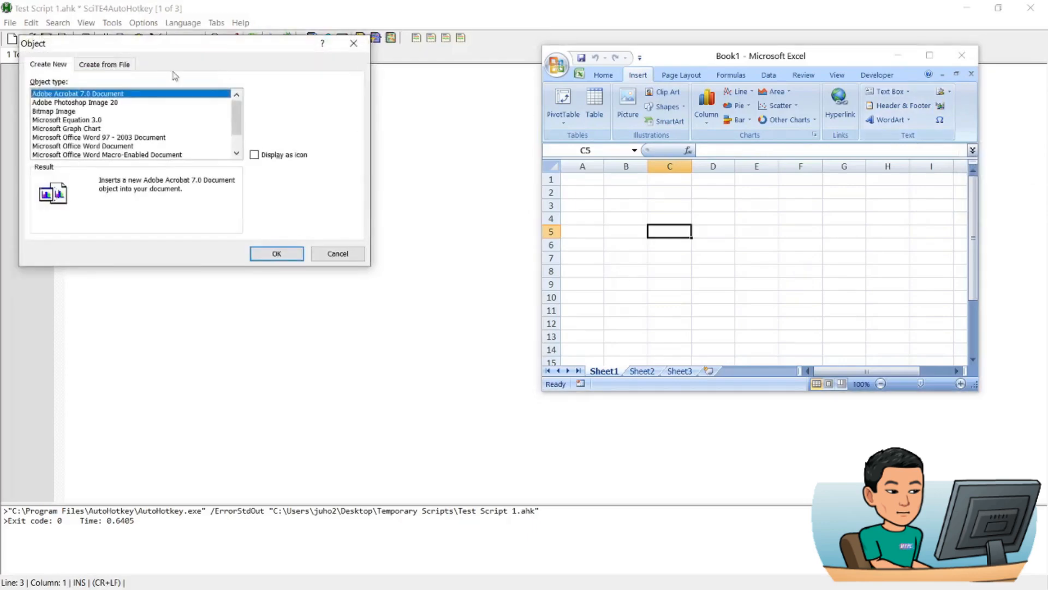
click(338, 252)
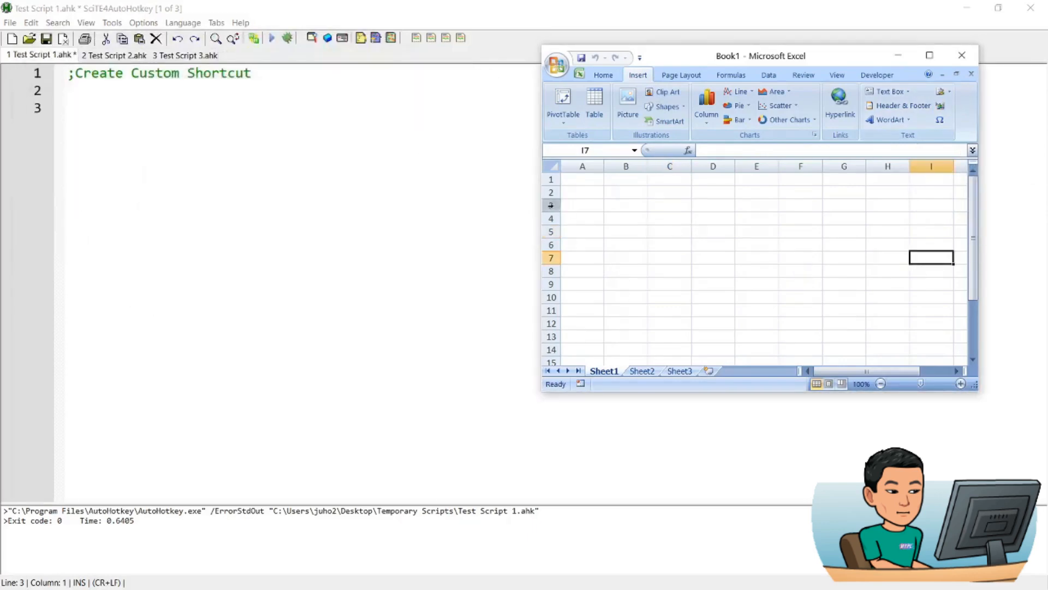
click(755, 243)
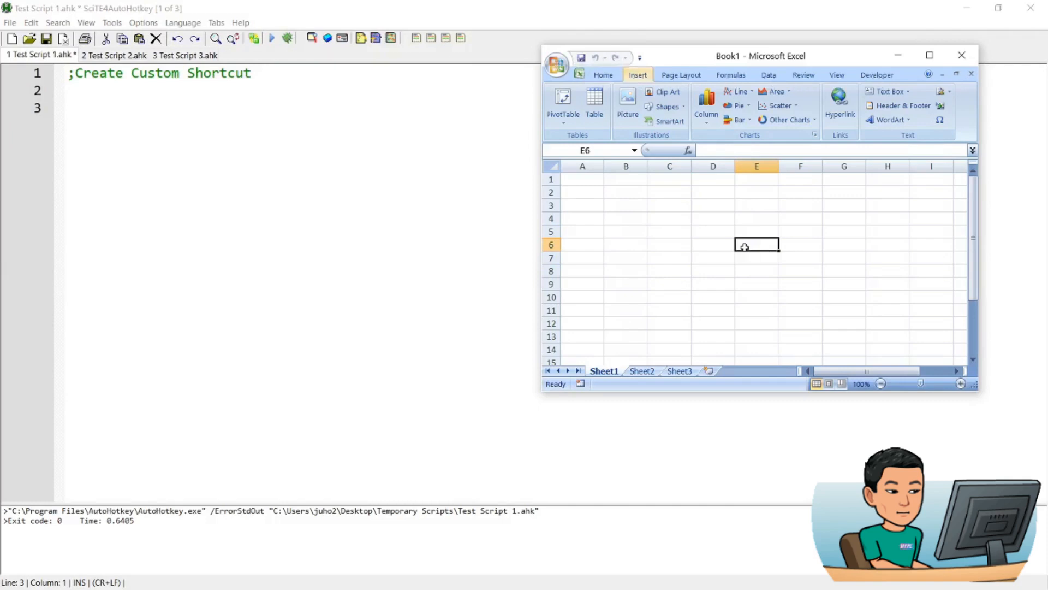
key(alt)
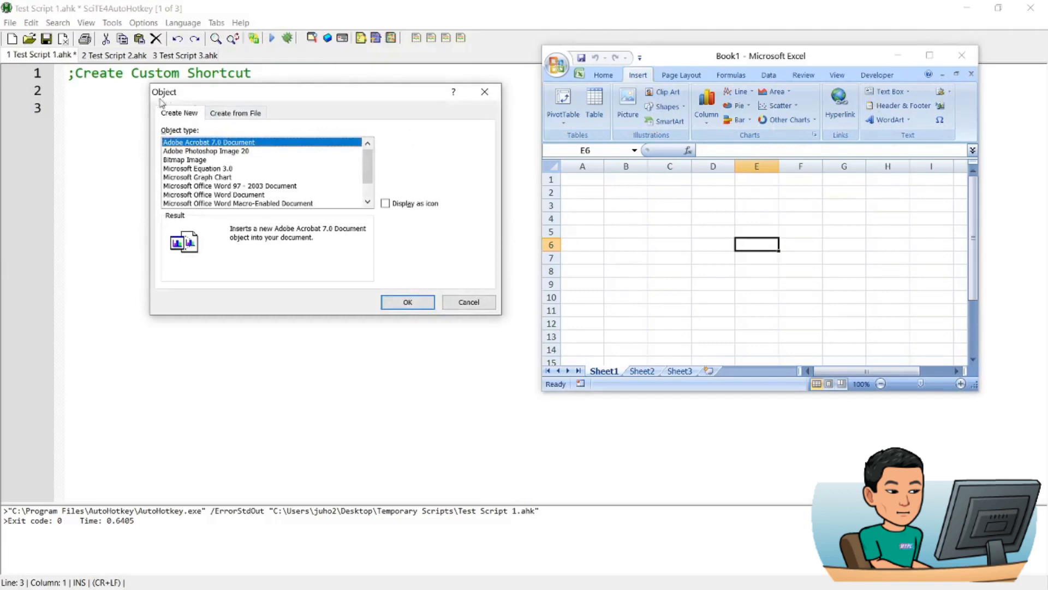
click(468, 301)
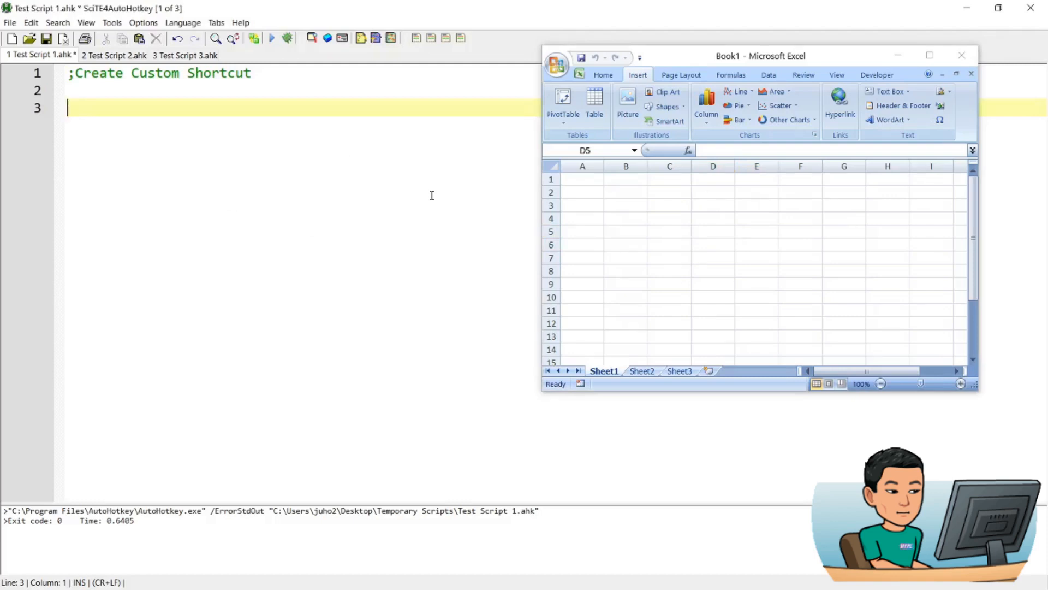
- Add '#IfWinActive, ahk_exe EXCEL.EXE' with blank lines below for the hotkey
text(#IfWinActive,)
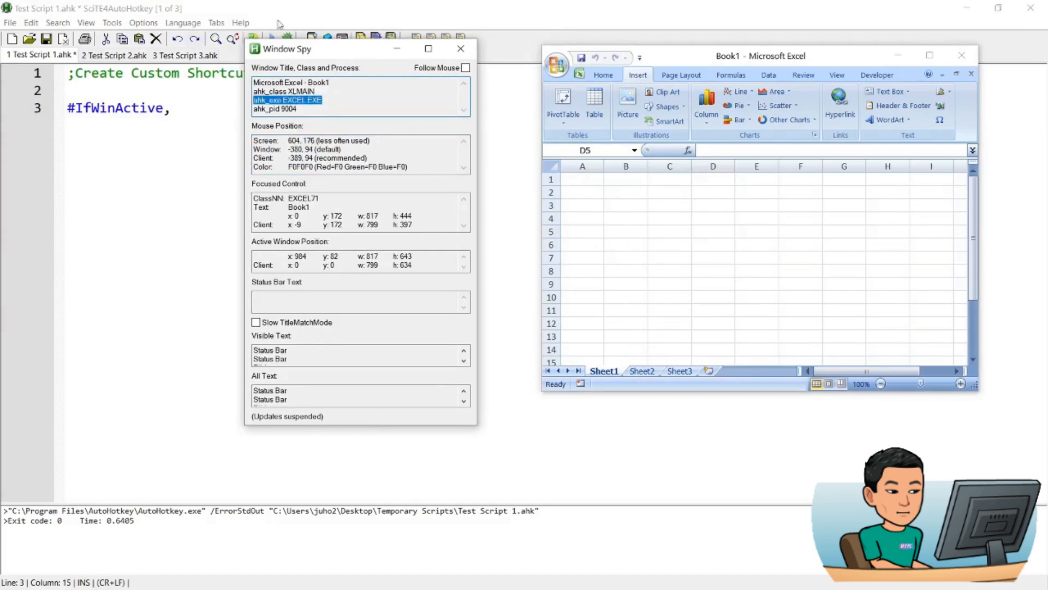
mouse_move(637, 283)
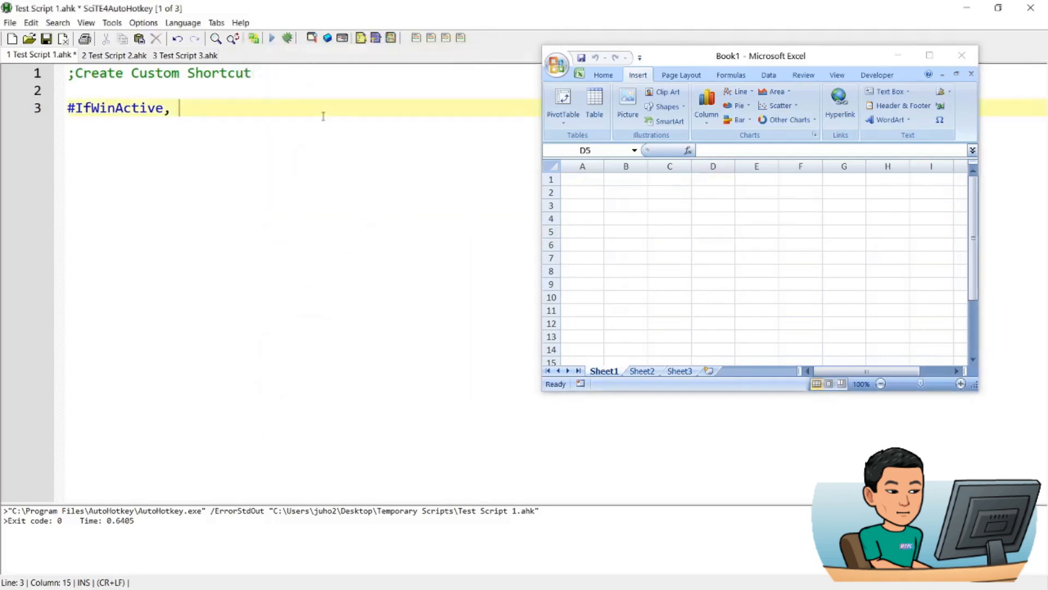
text(ahk_exe EXCEL.EXE)
text(#IfWinActive)
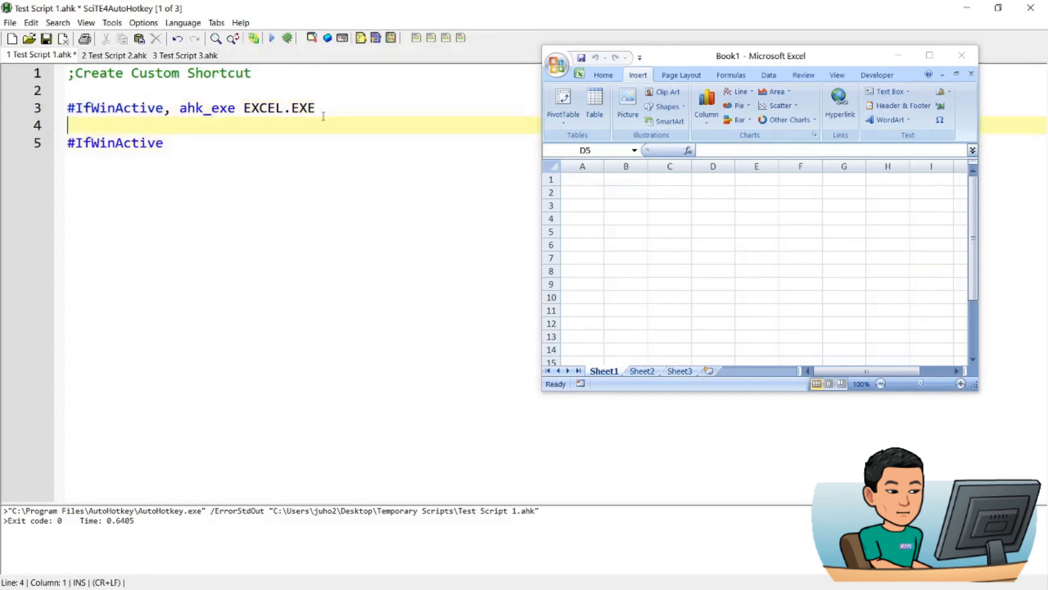
key(Return)
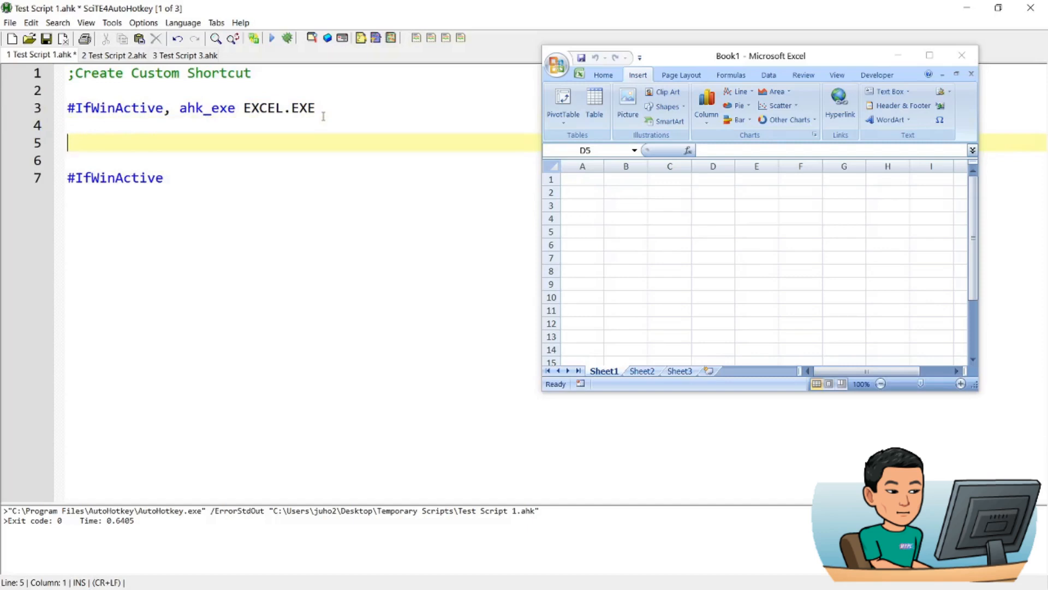
- Define the Excel-only hotkey '^+n::Send, !nj'
text(^)
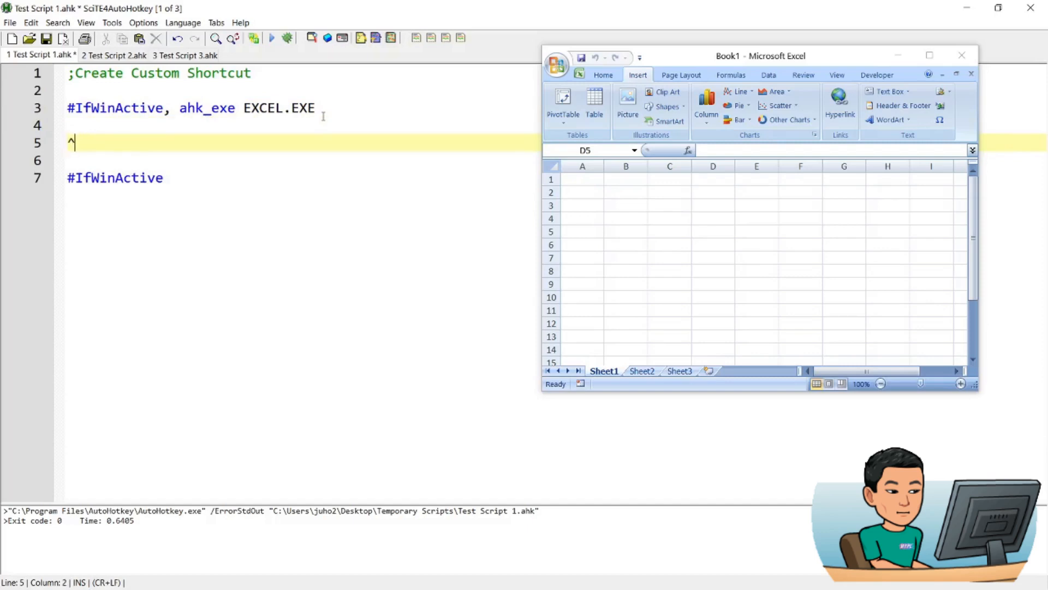
text(+)
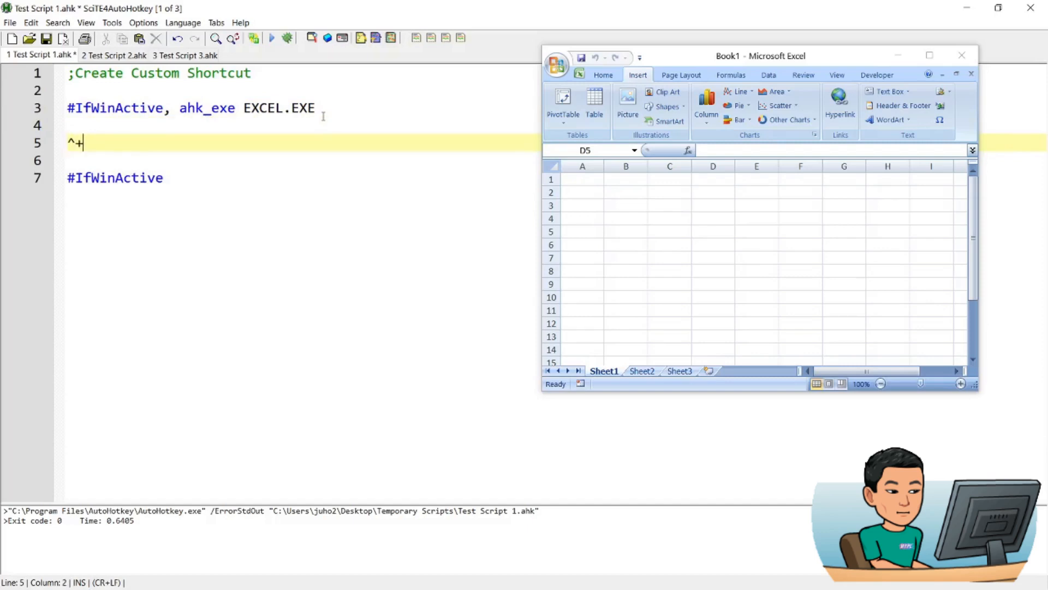
text(n)
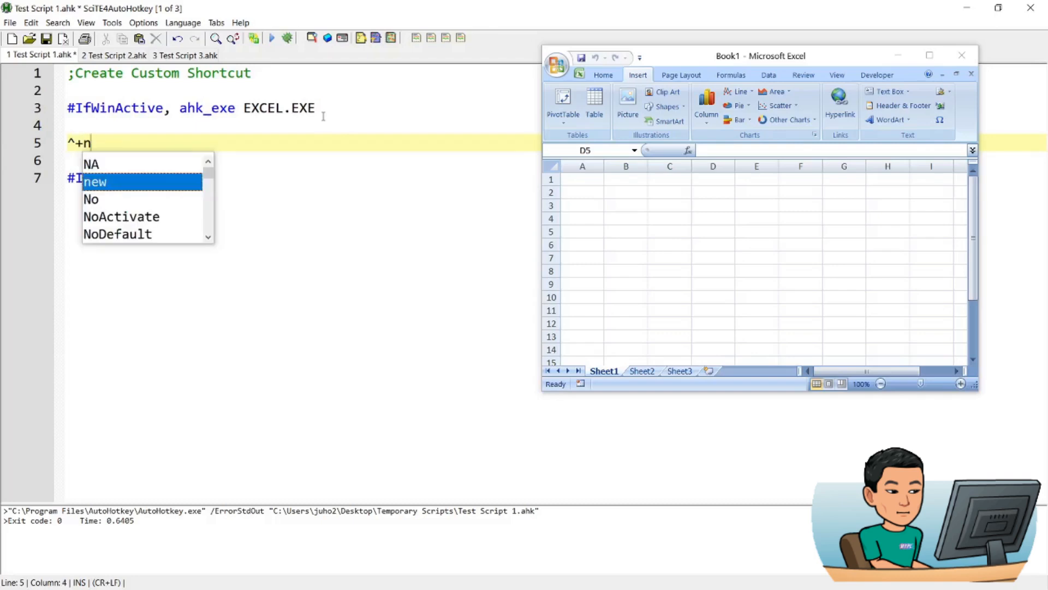
text(::)
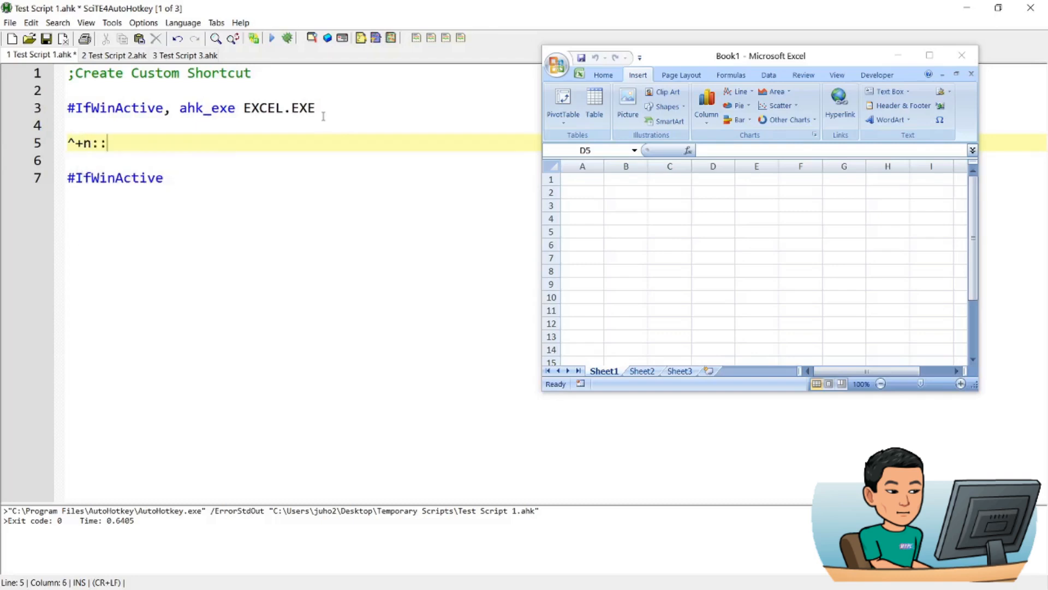
text(Send,)
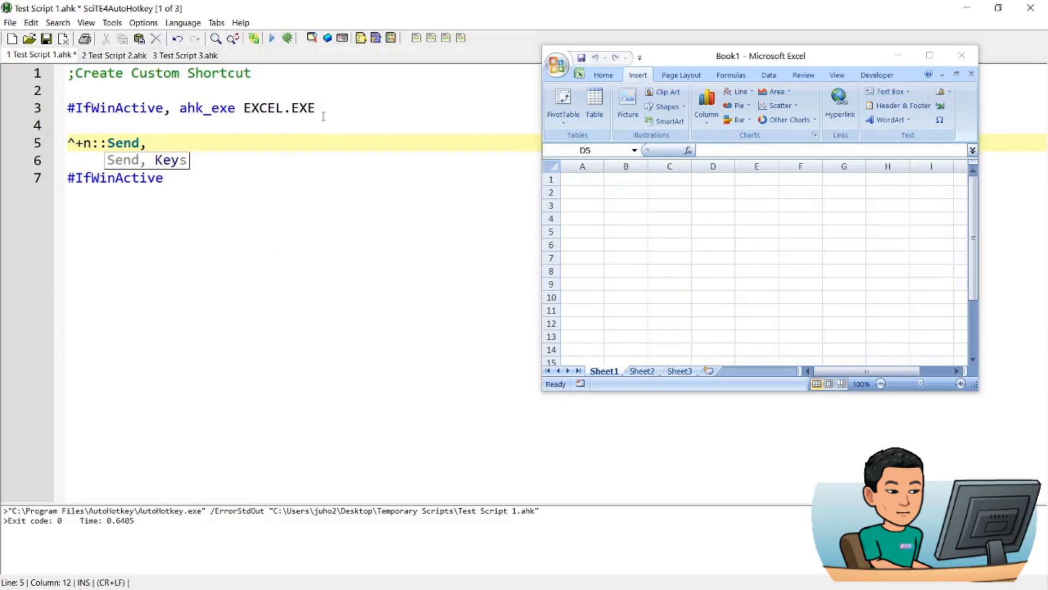
text(!nj)
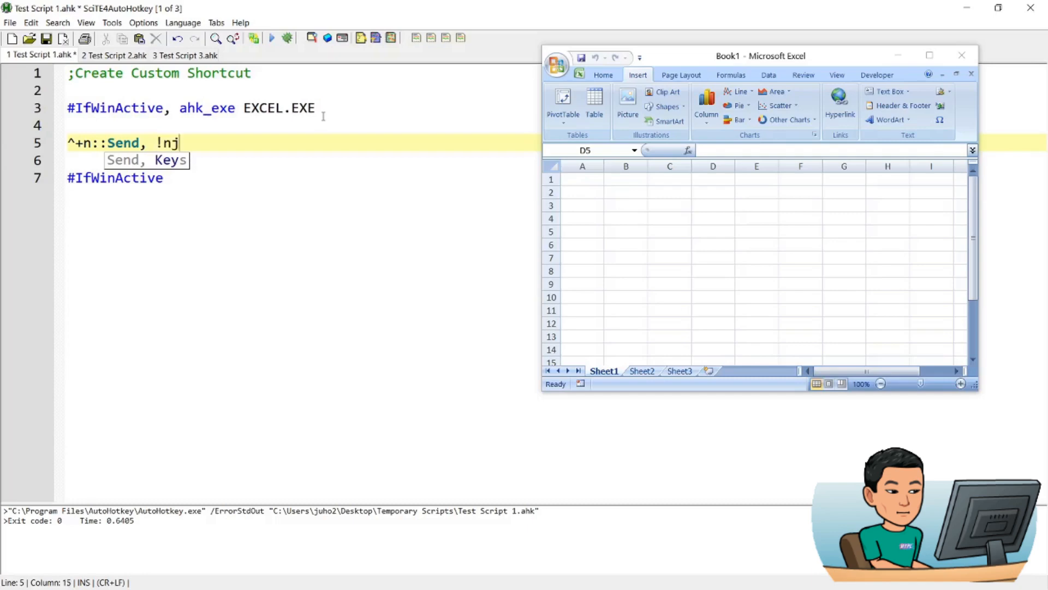
mouse_move(422, 137)
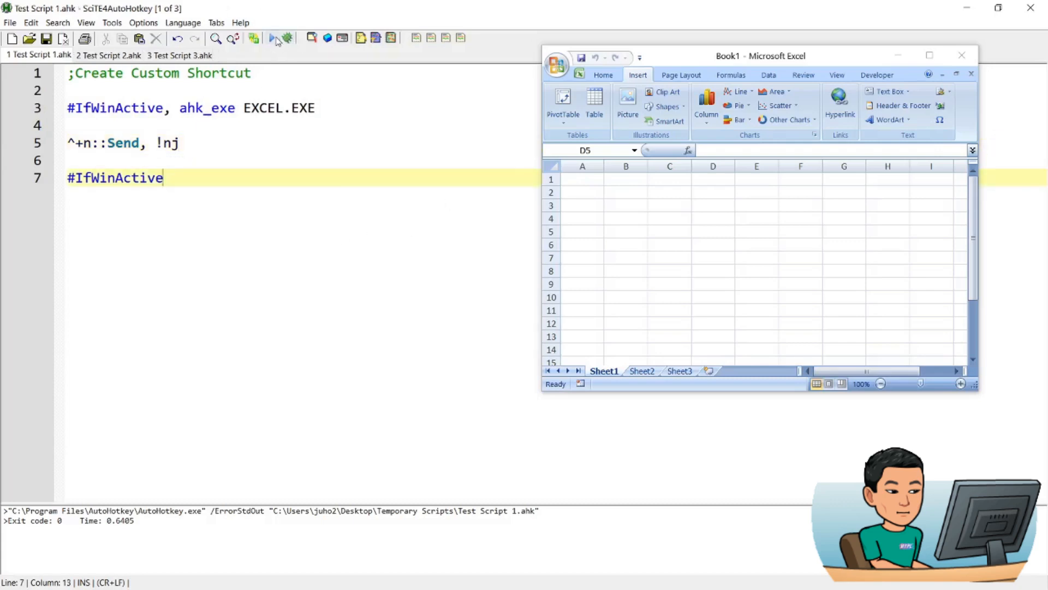
- Run the updated script and test Ctrl+Shift+N in Excel, cancelling the Object dialog it opens
click(272, 38)
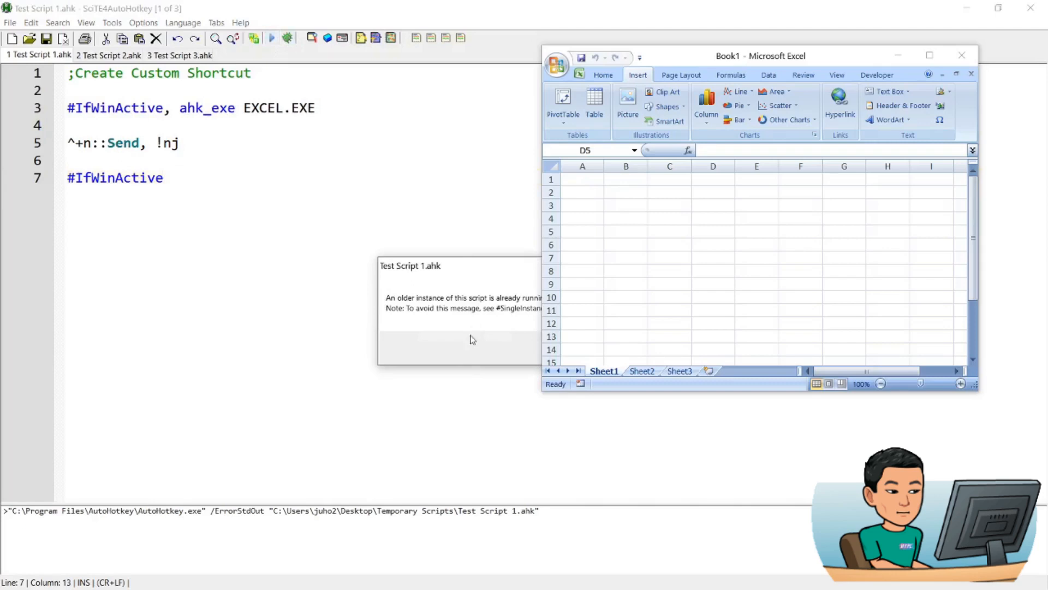
mouse_move(450, 296)
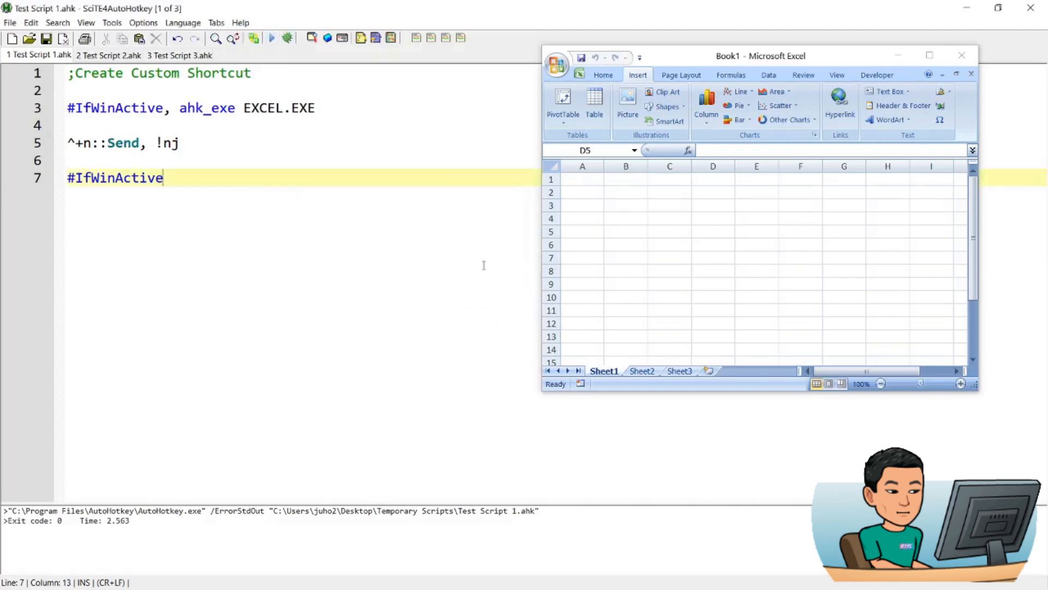
click(713, 232)
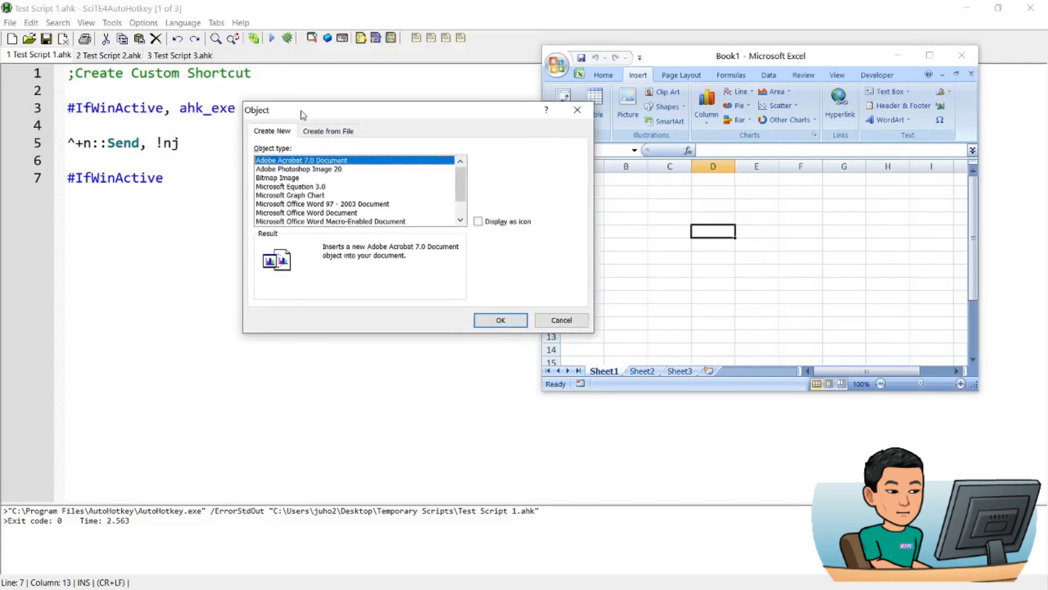
click(560, 319)
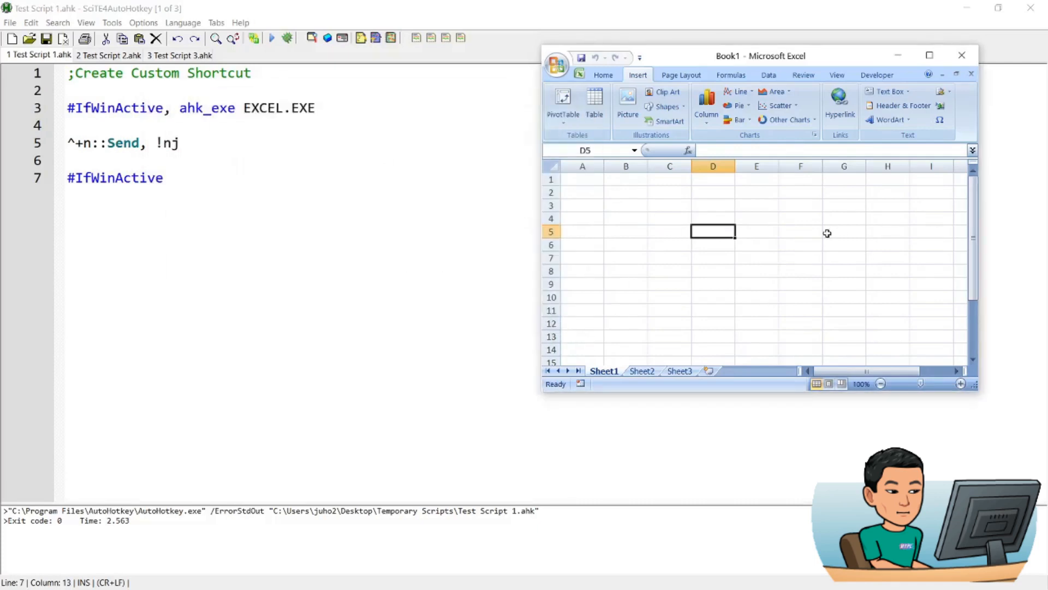
- Select a worksheet cell, reveal the ribbon key tips and switch to Page Layout
click(844, 232)
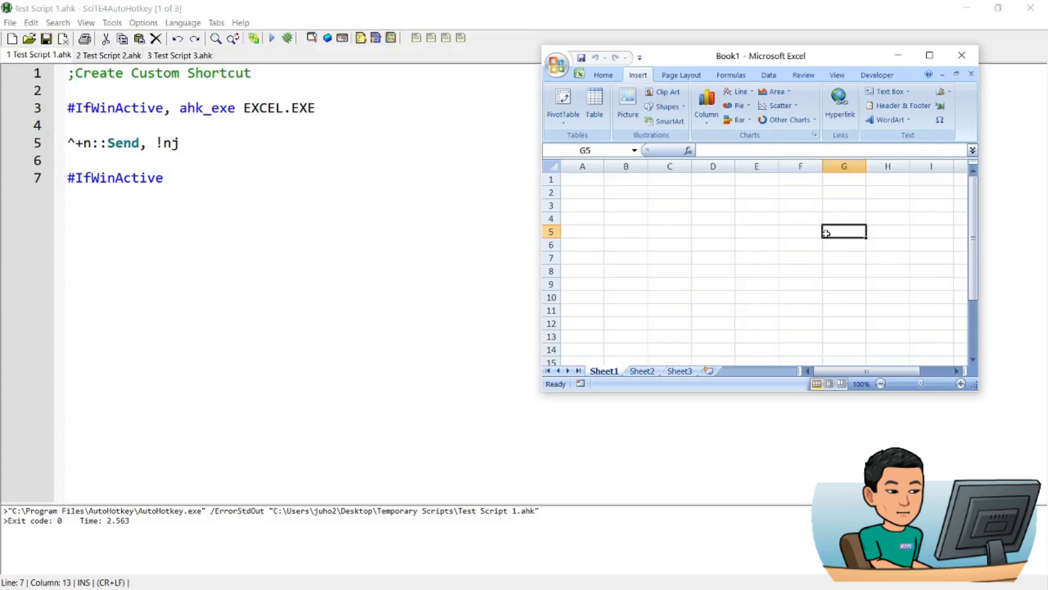
key(alt)
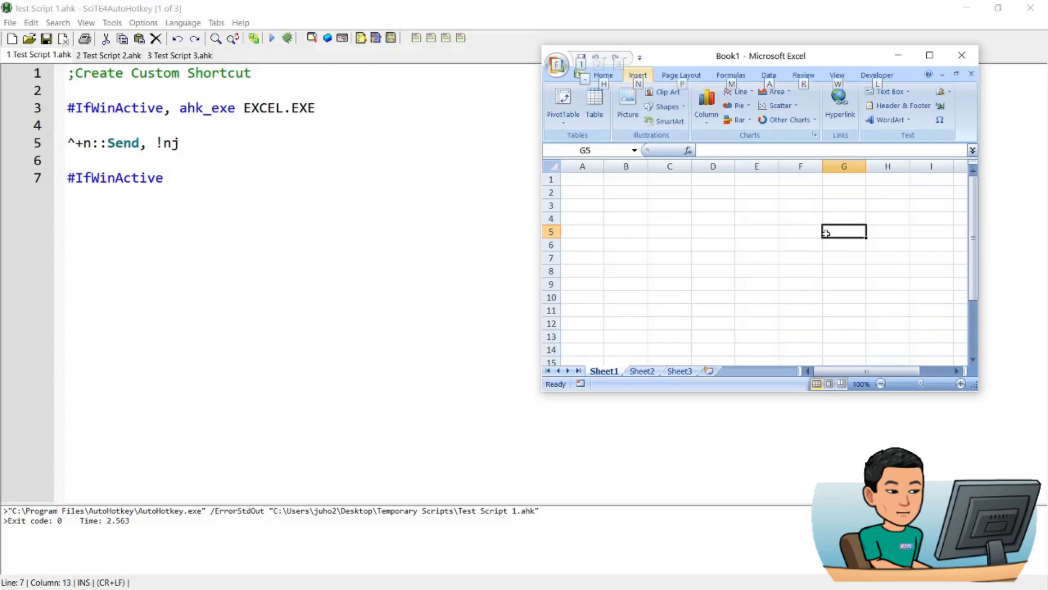
click(680, 75)
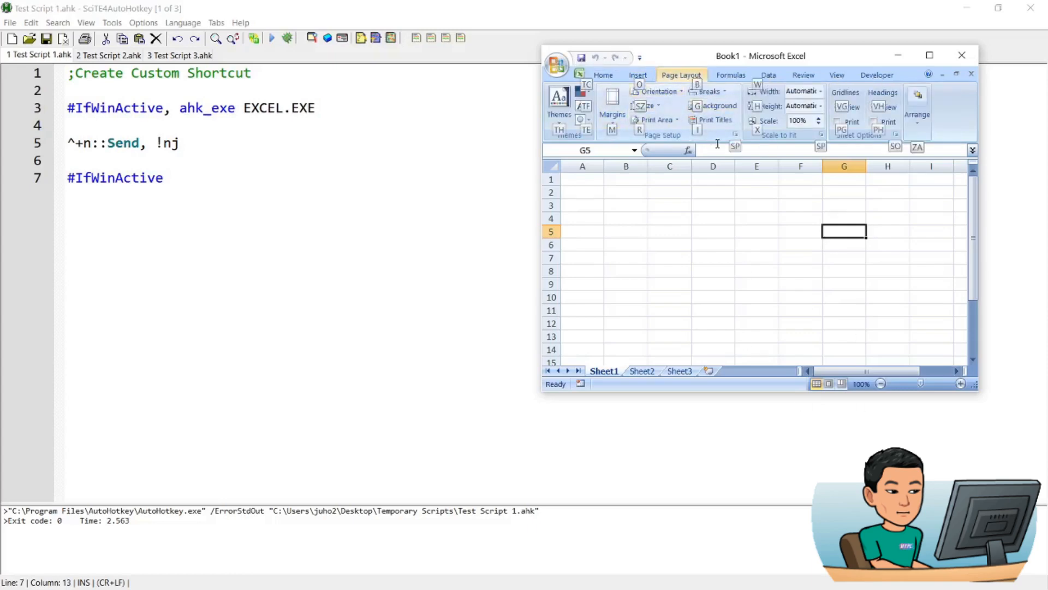
mouse_move(658, 268)
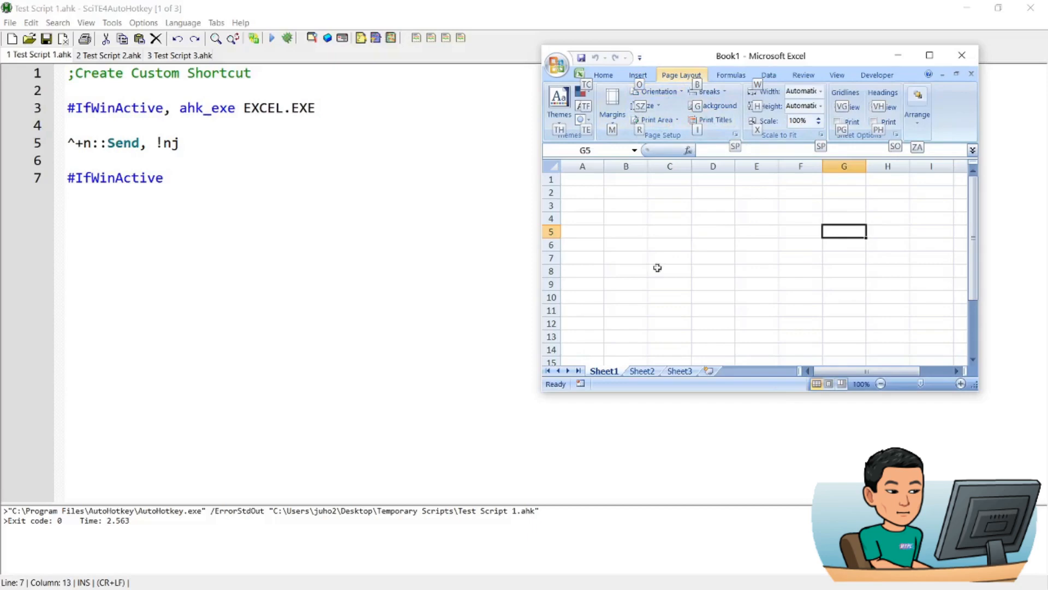
mouse_move(701, 299)
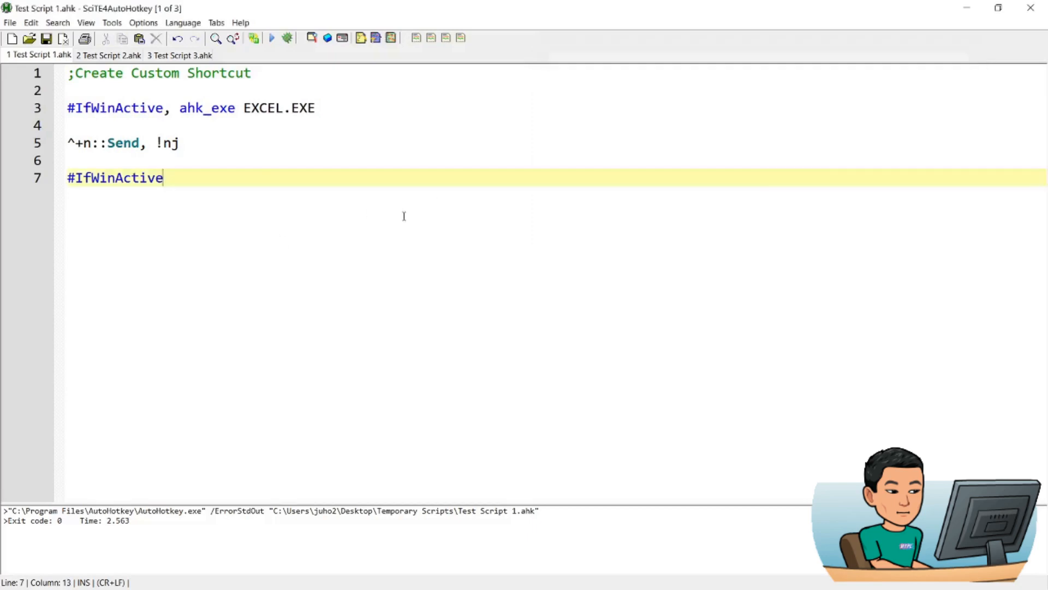
mouse_move(268, 230)
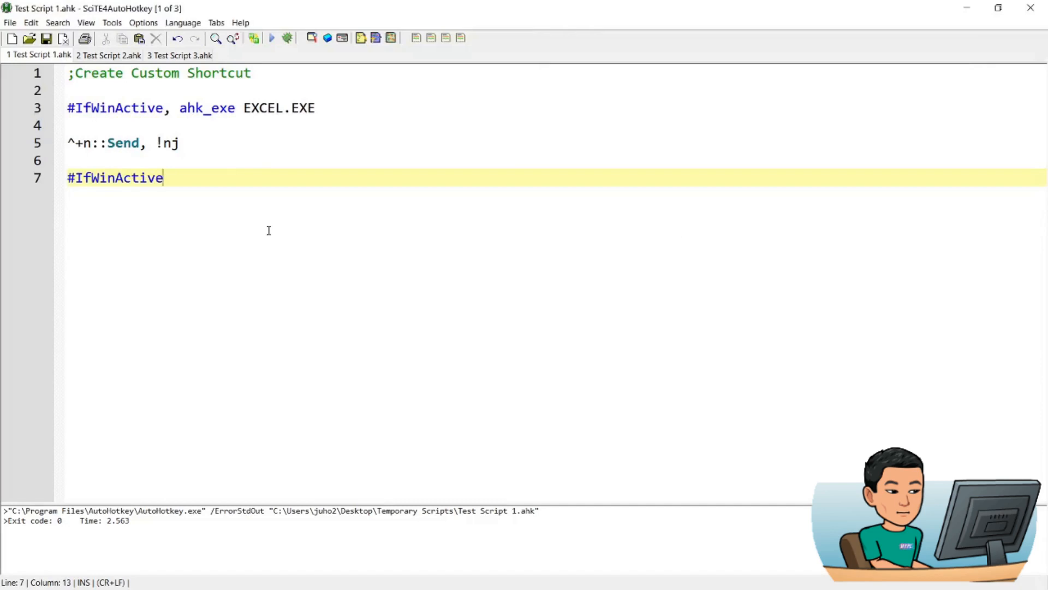